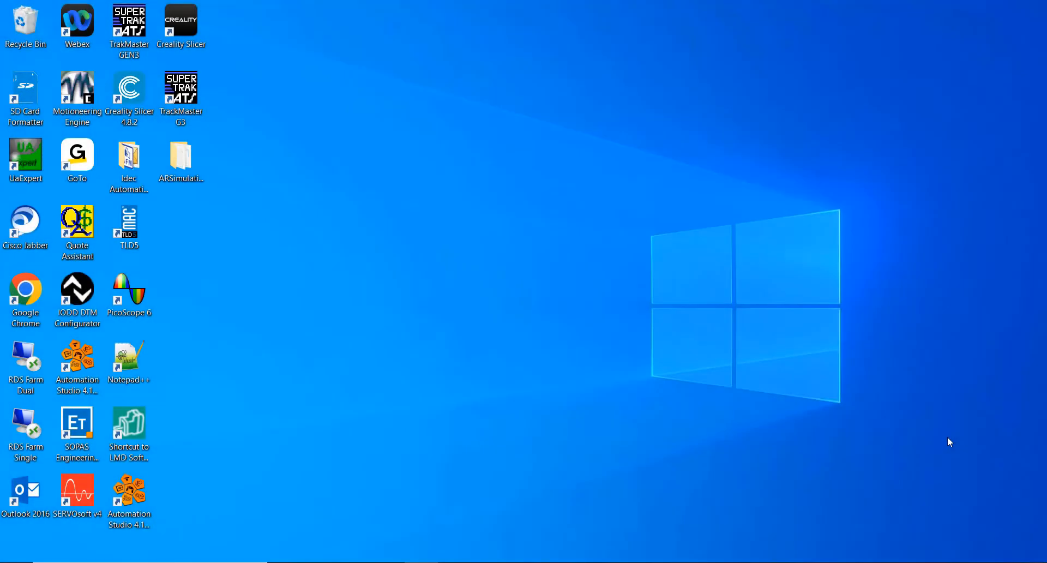
pyautogui.moveTo(911, 440)
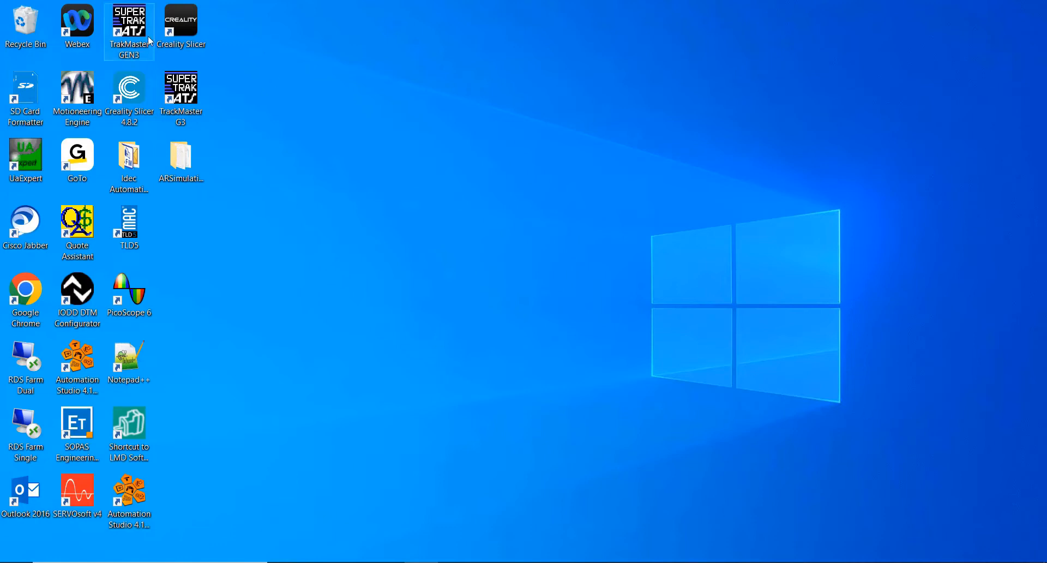
pyautogui.moveTo(145, 37)
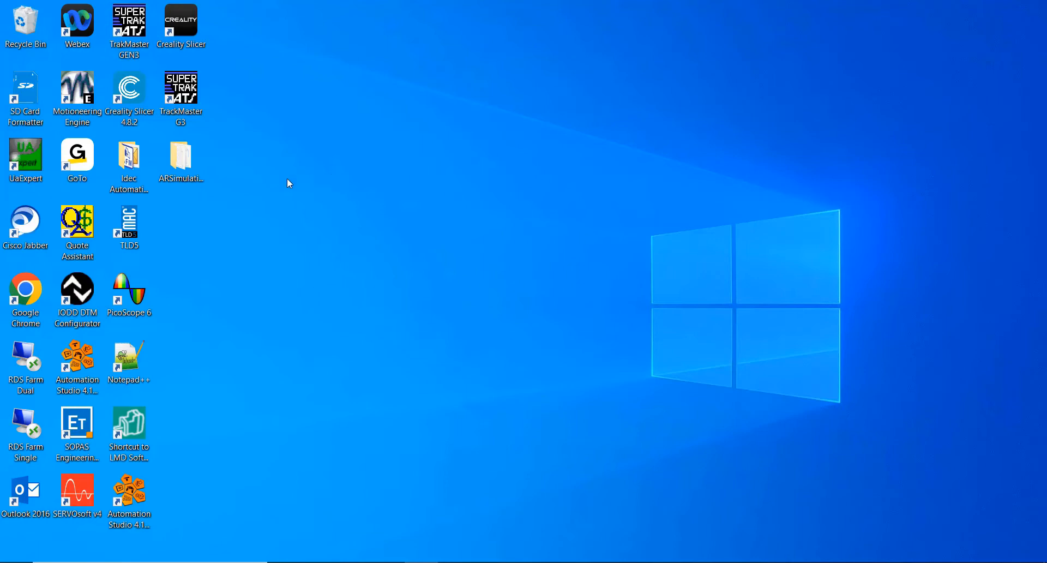
pyautogui.moveTo(259, 176)
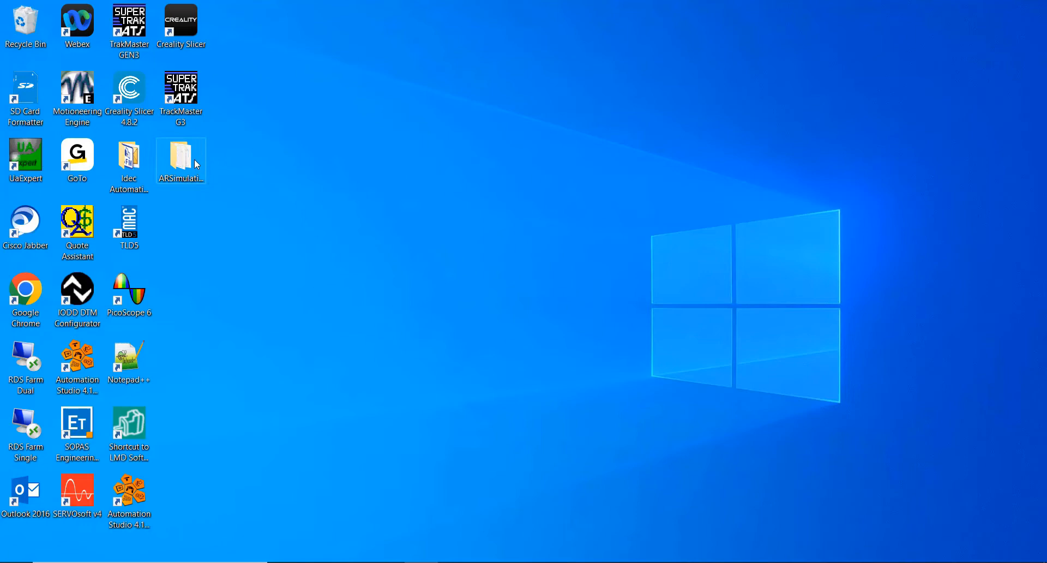
# - Open the ARSimulation11-29-22 folder and run ar000loader
pyautogui.doubleClick(181, 157)
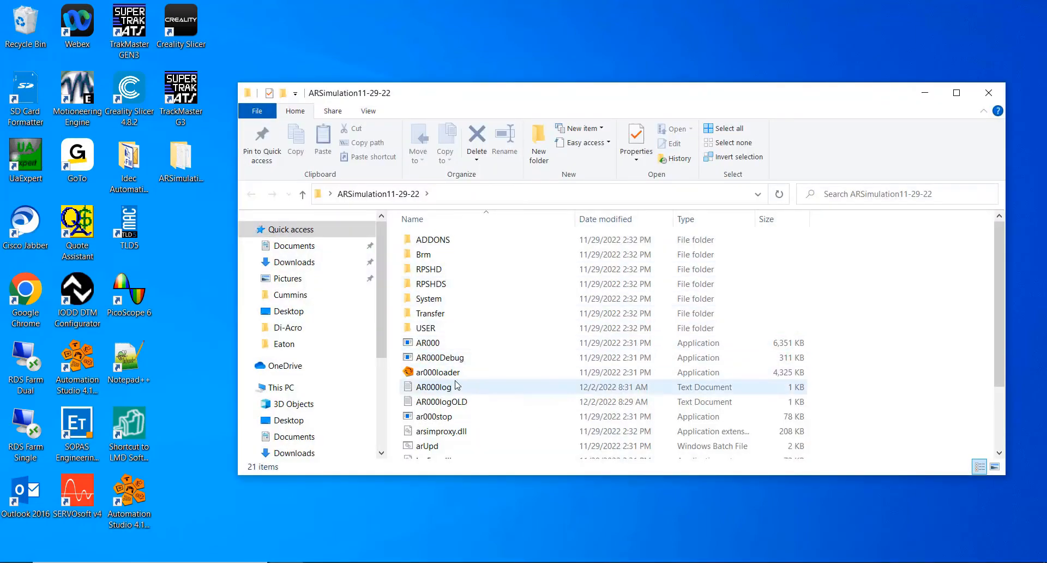
pyautogui.click(439, 372)
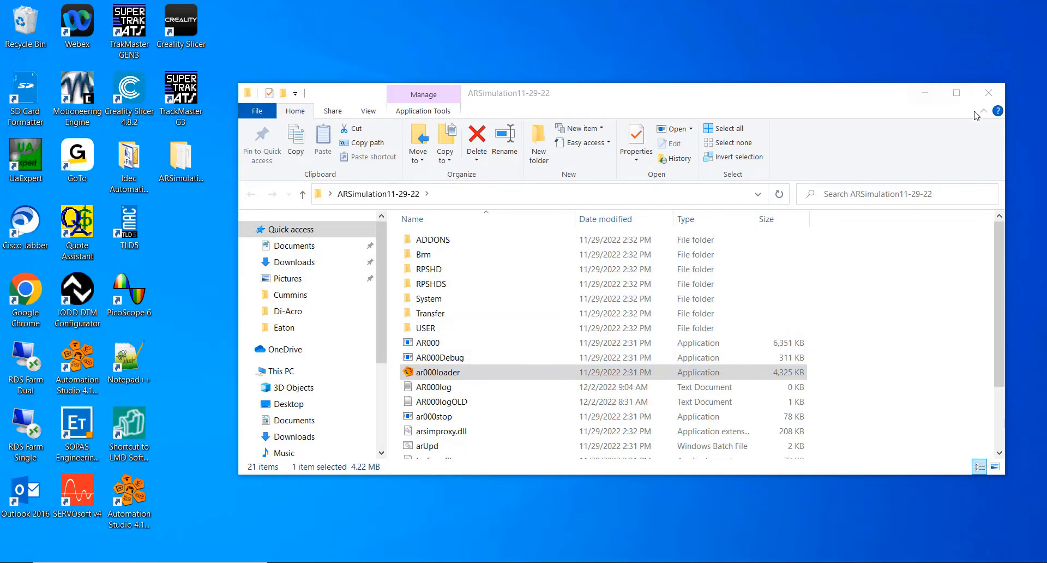
pyautogui.click(988, 93)
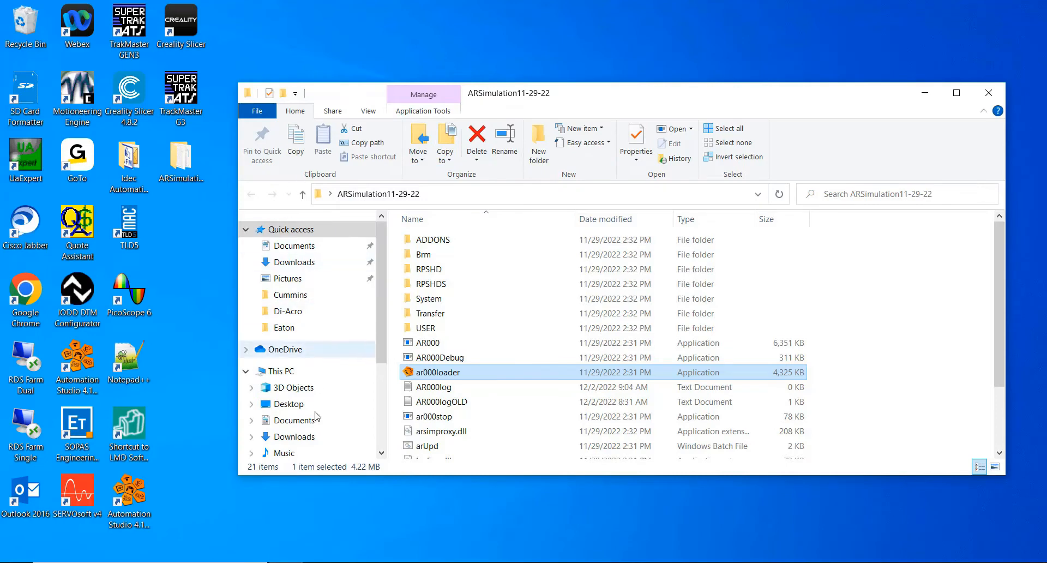
# - Browse to C:\Temp\SuperTrakUser, view the ST_ .dat files, then close Explorer
pyautogui.scroll(-3)
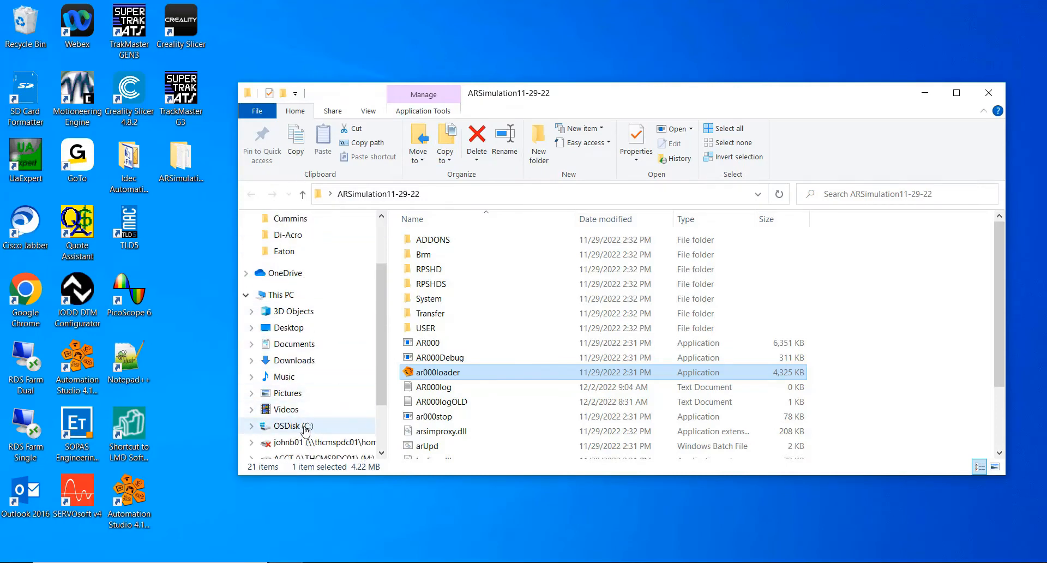
pyautogui.click(292, 425)
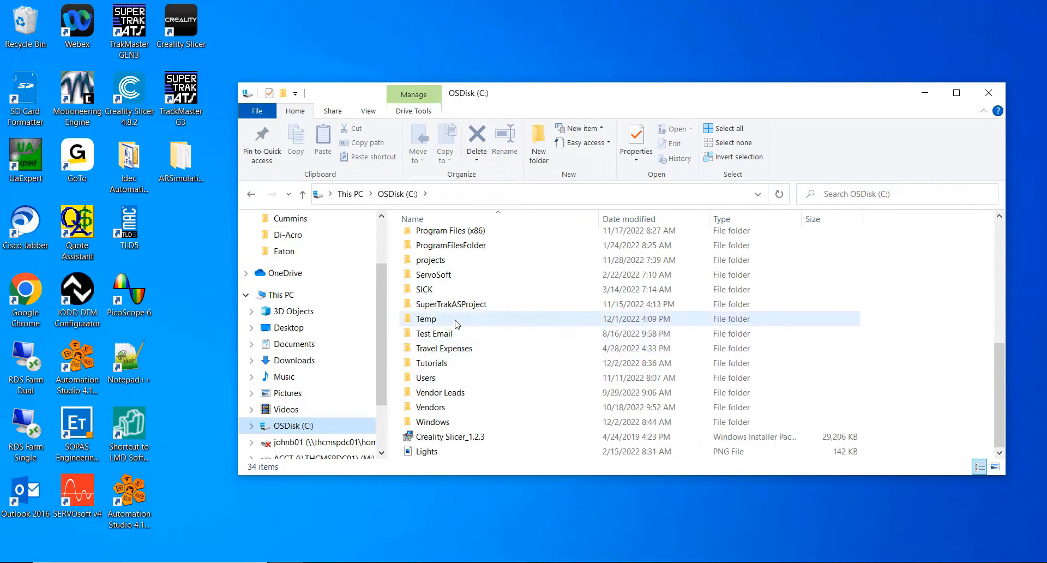
pyautogui.doubleClick(426, 318)
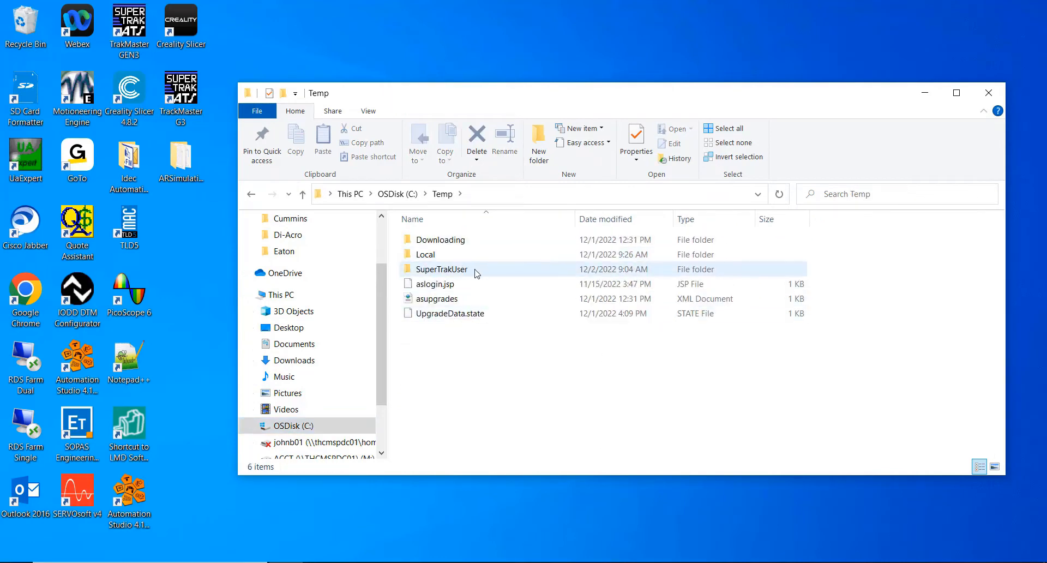
pyautogui.doubleClick(441, 269)
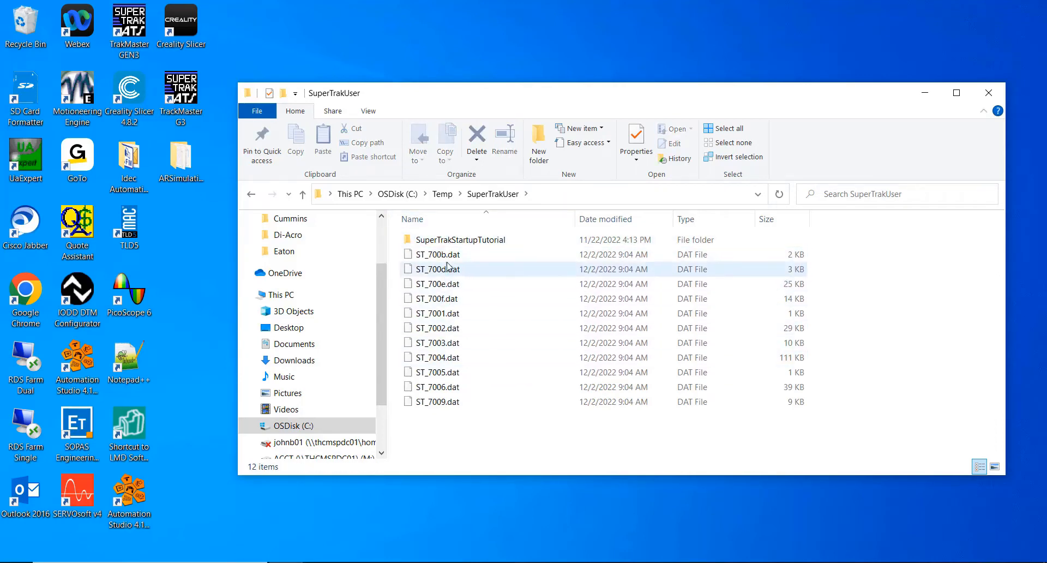
pyautogui.click(436, 342)
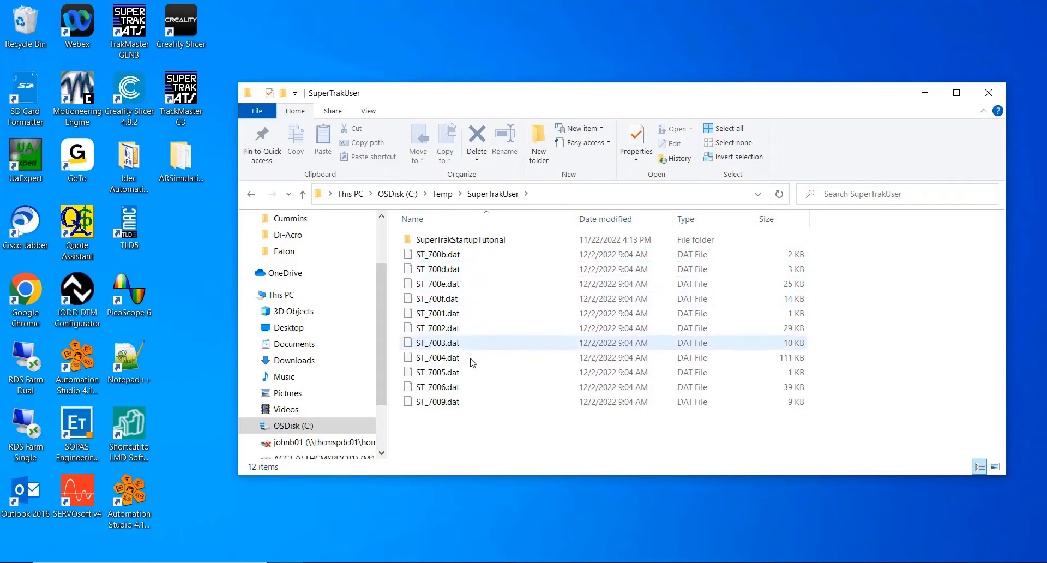
pyautogui.click(437, 327)
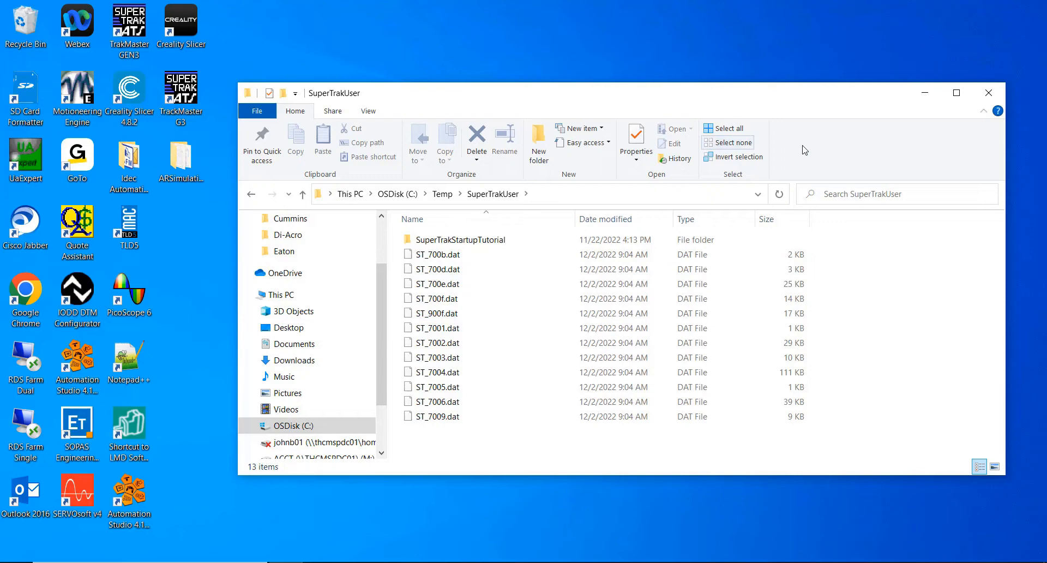
pyautogui.click(988, 92)
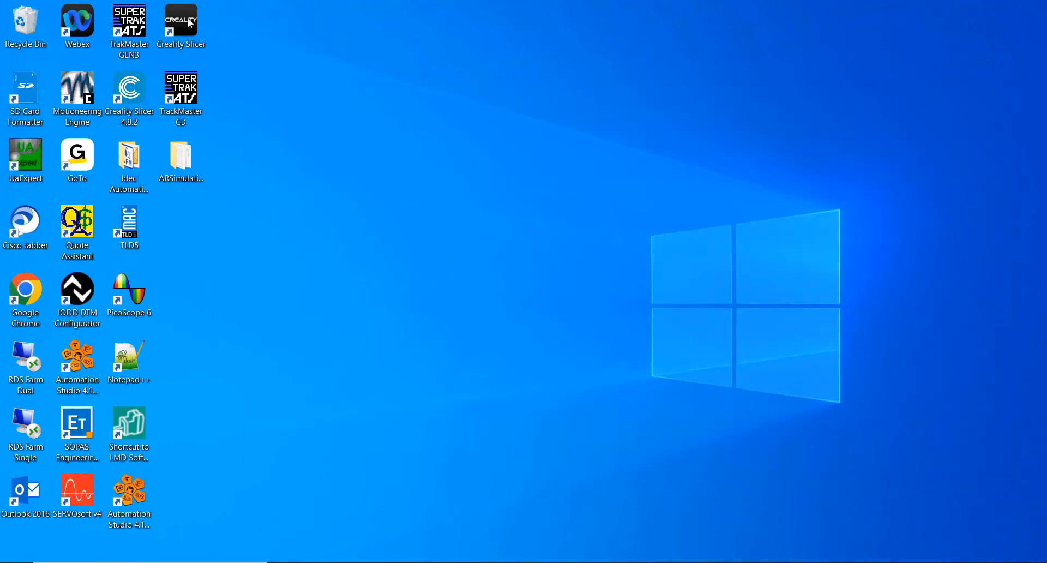
# - Launch TrakMaster GEN3 and connect to the New System controller at 127.0.0.1
pyautogui.click(129, 23)
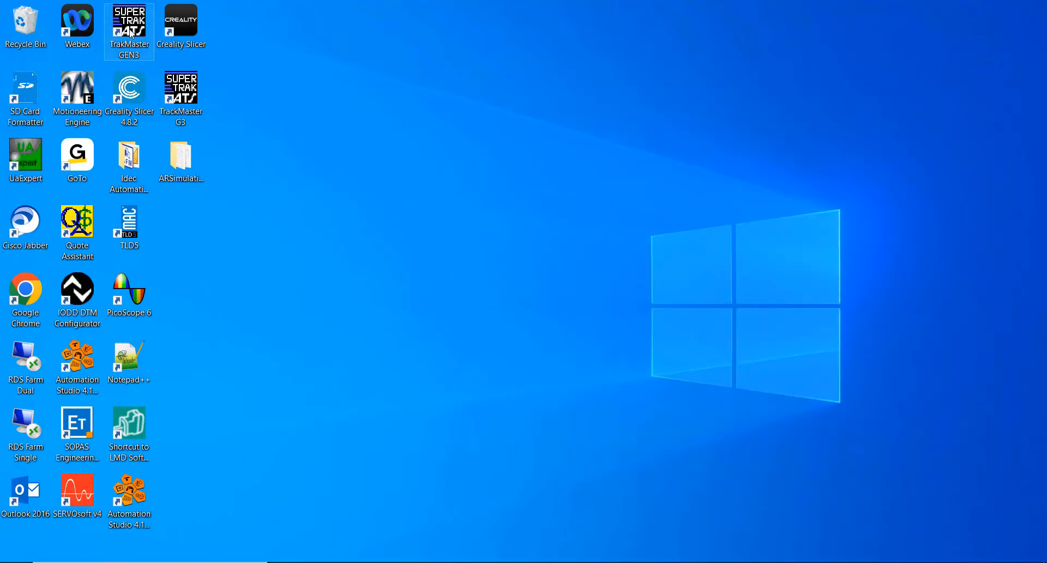
pyautogui.doubleClick(129, 22)
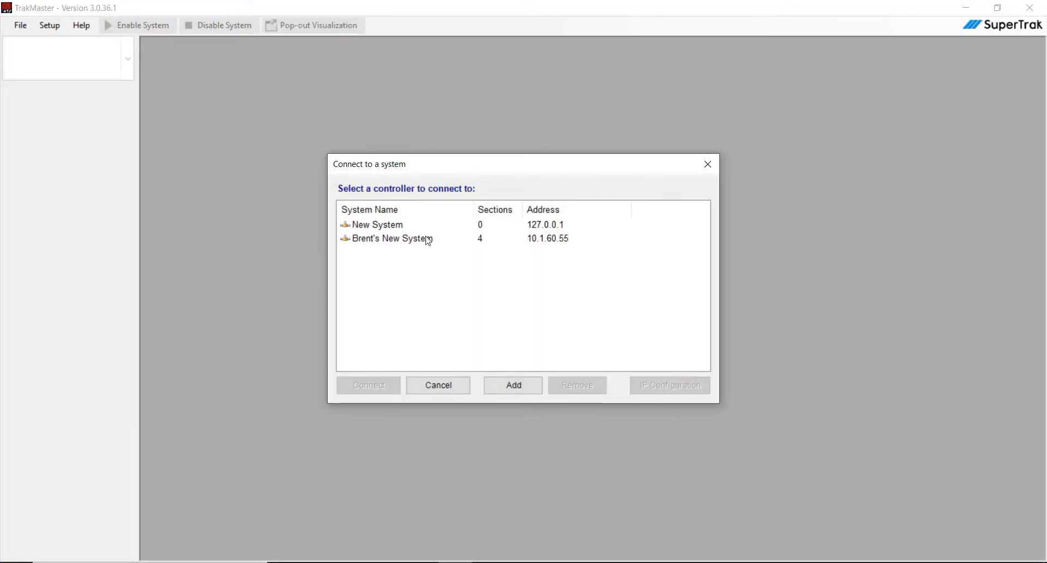
pyautogui.moveTo(384, 230)
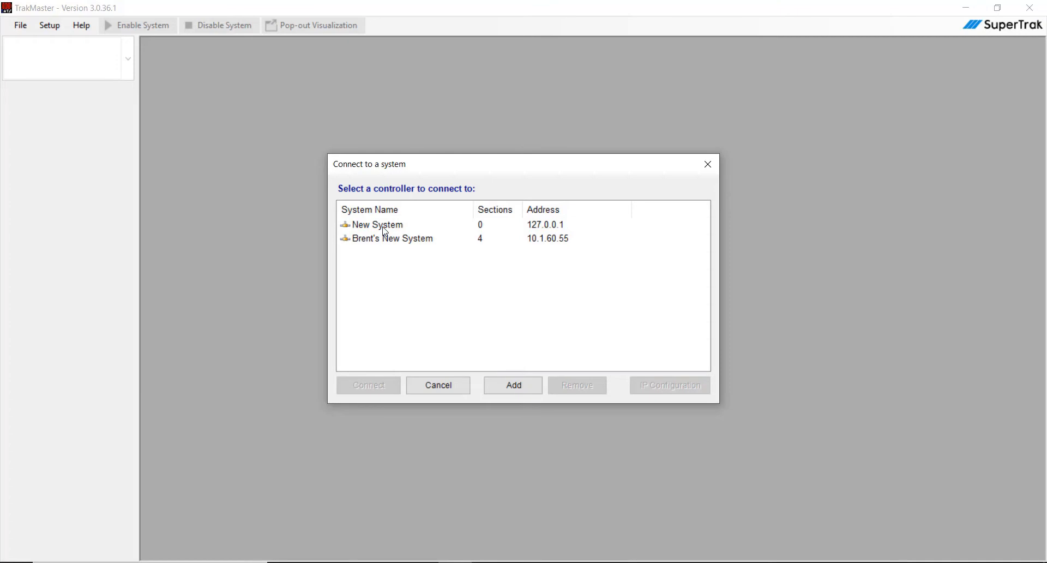
pyautogui.click(378, 224)
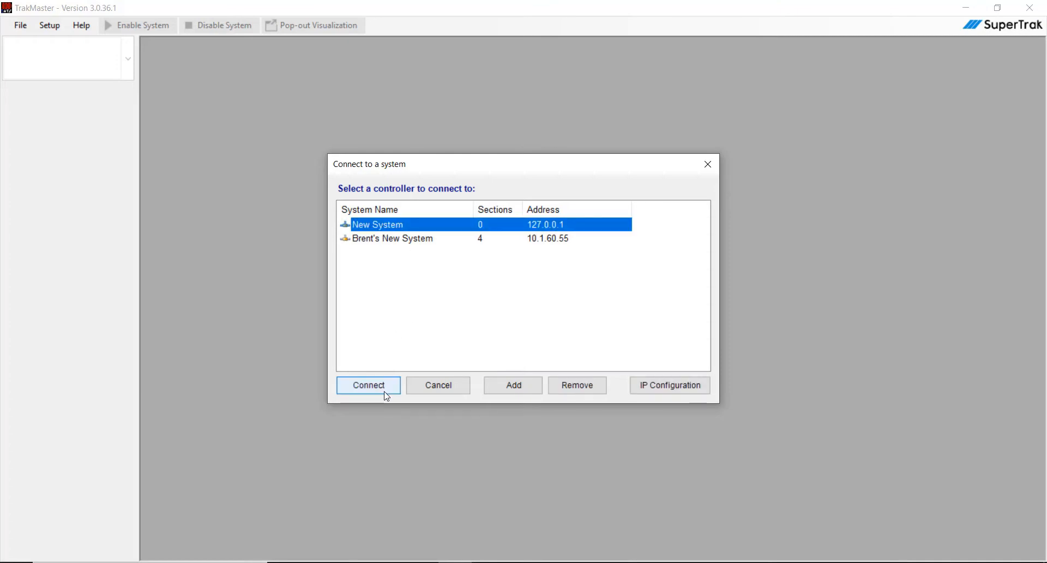
pyautogui.click(369, 384)
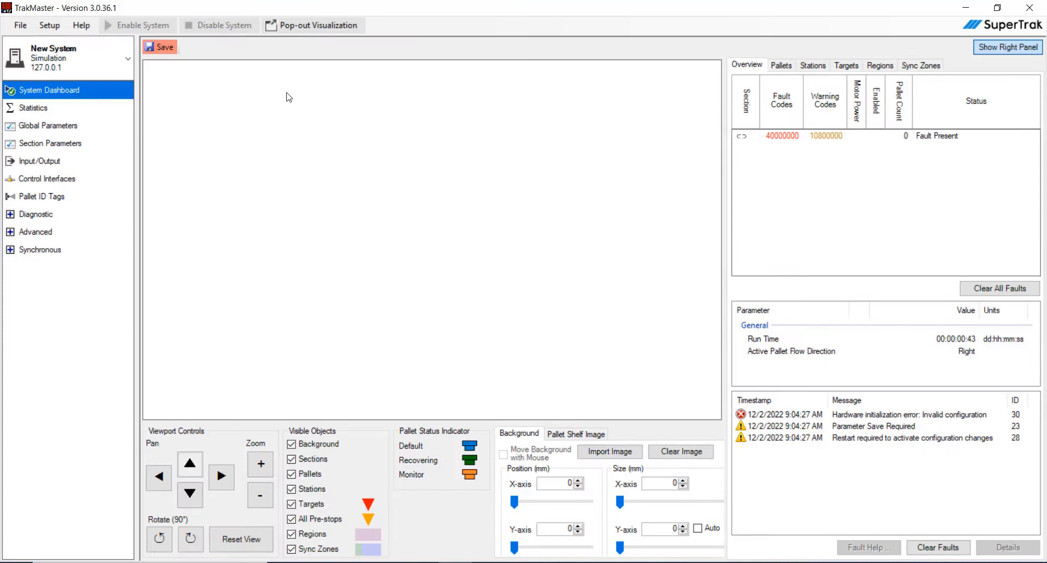
pyautogui.moveTo(72, 21)
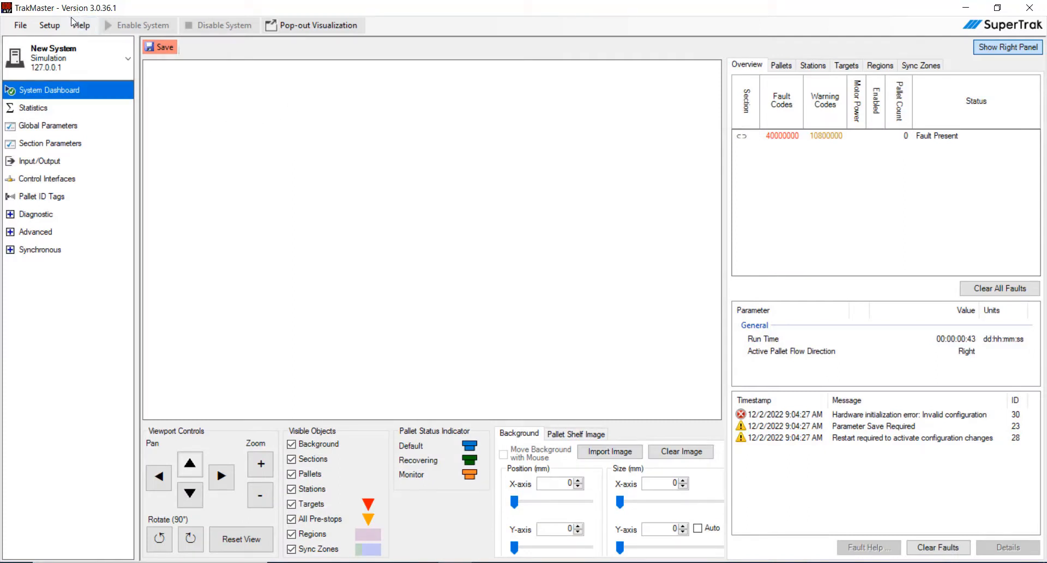
# - Apply a Quick Start layout named 'Brent's SuperTrak System', replacing the current configuration
pyautogui.click(50, 24)
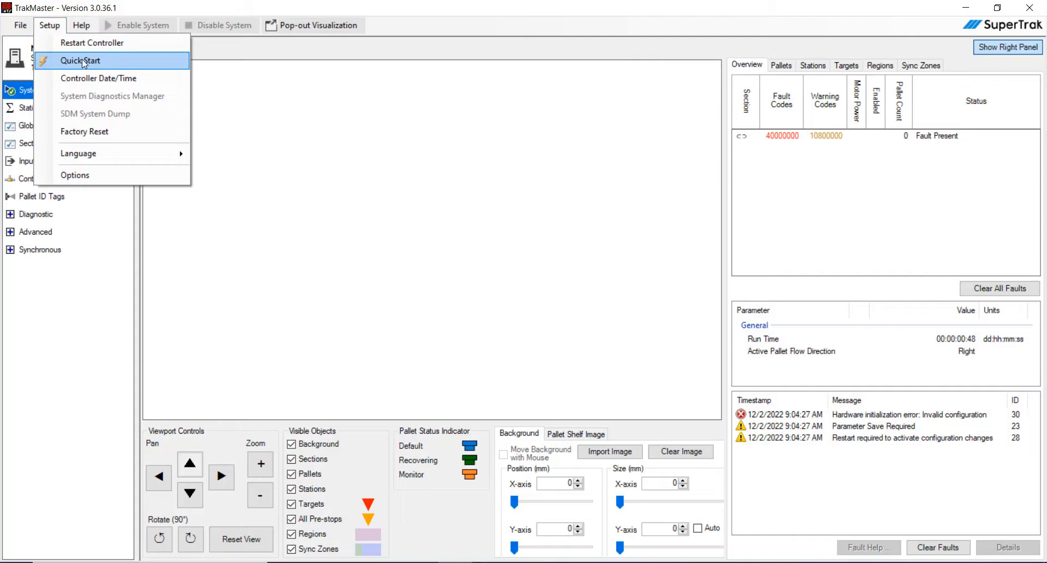
pyautogui.click(80, 60)
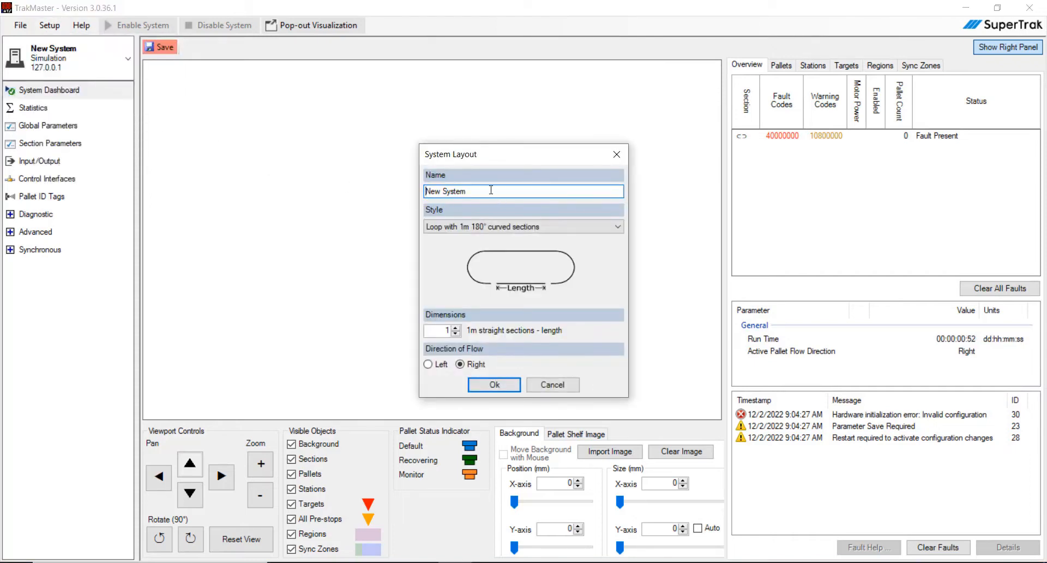
pyautogui.write('Brent')
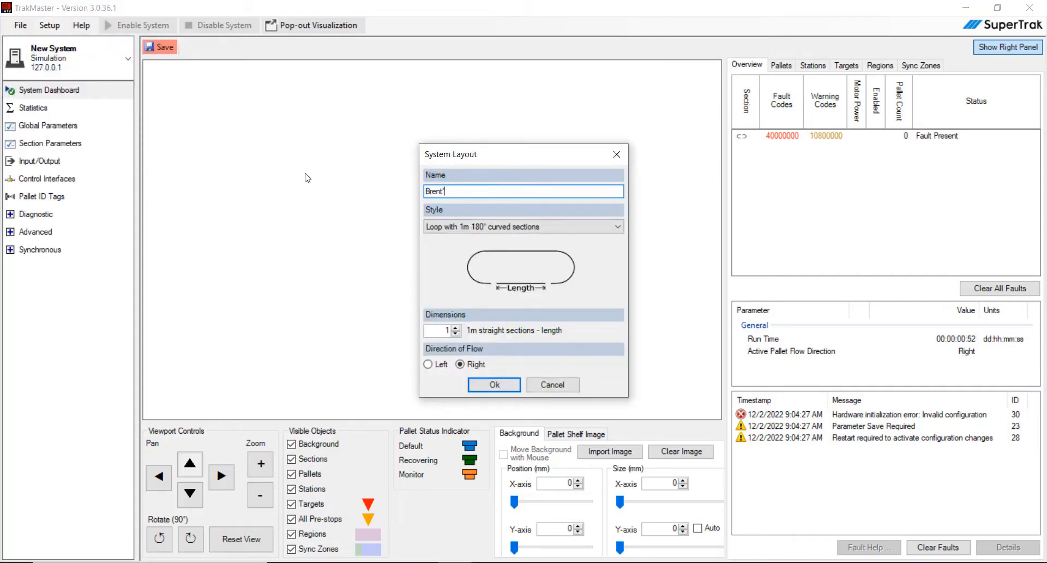
pyautogui.write("'s Super")
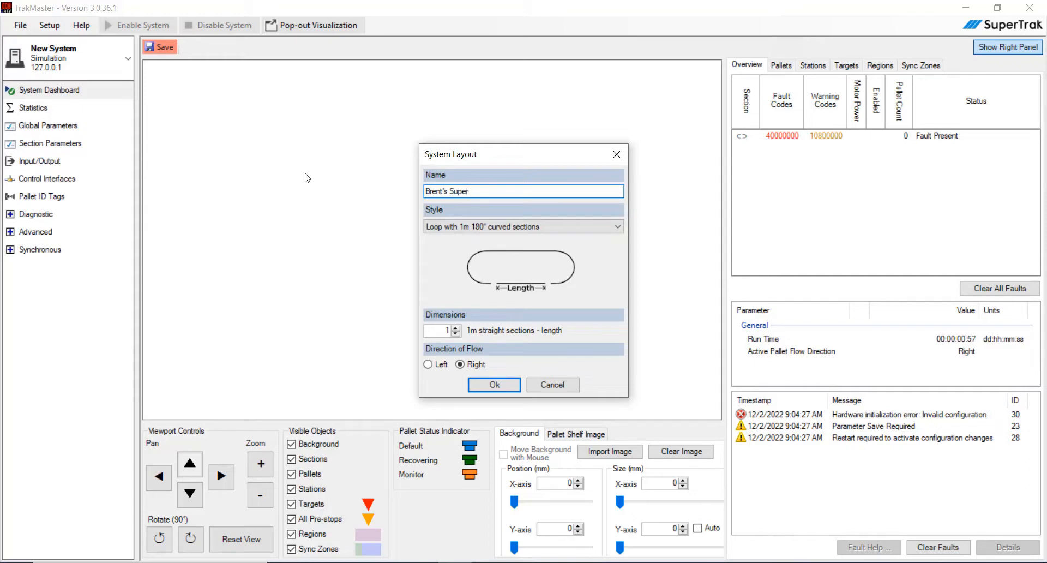
pyautogui.write('Trak System')
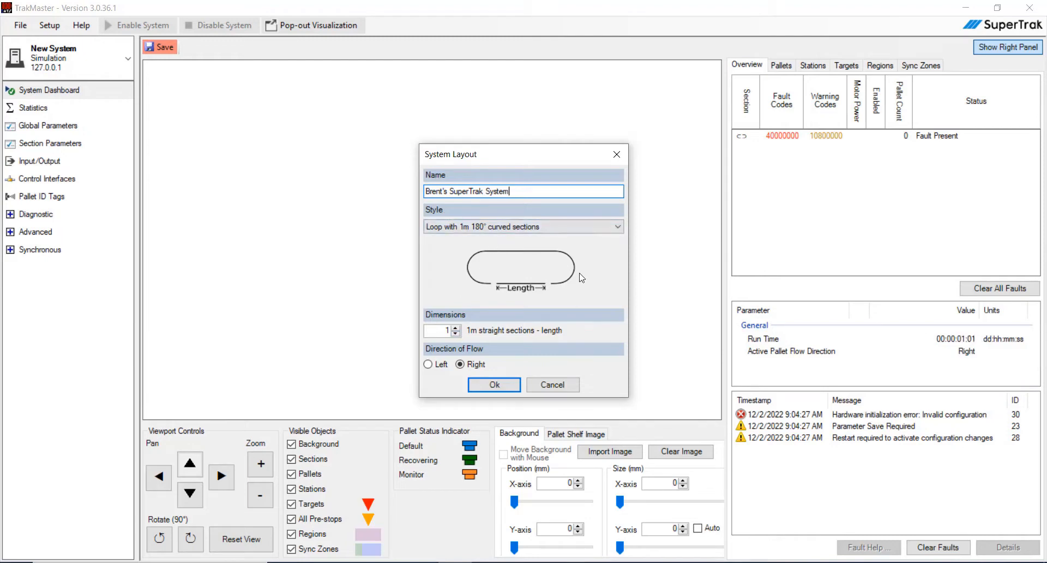
pyautogui.moveTo(567, 286)
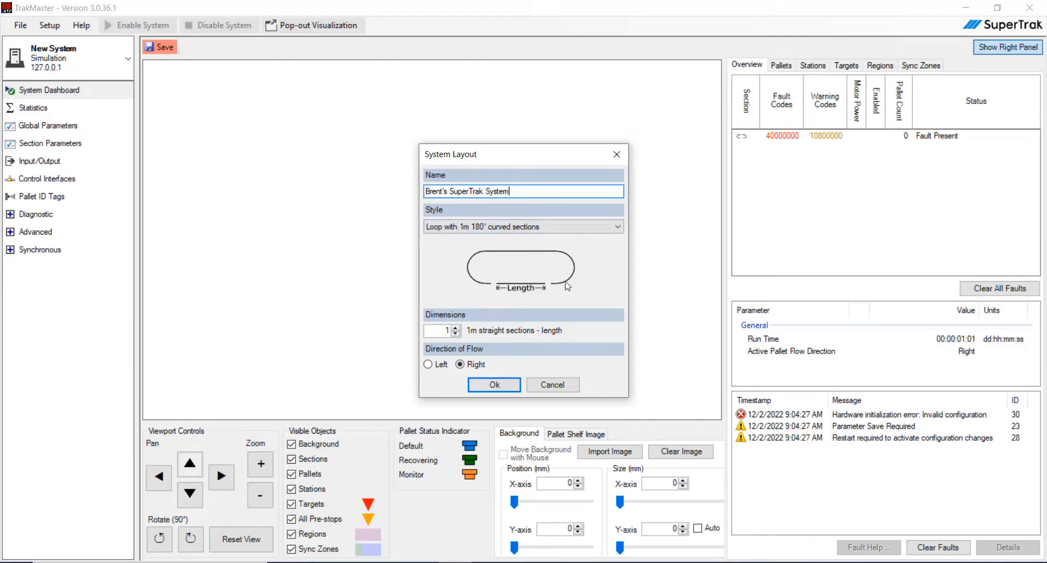
pyautogui.moveTo(494, 385)
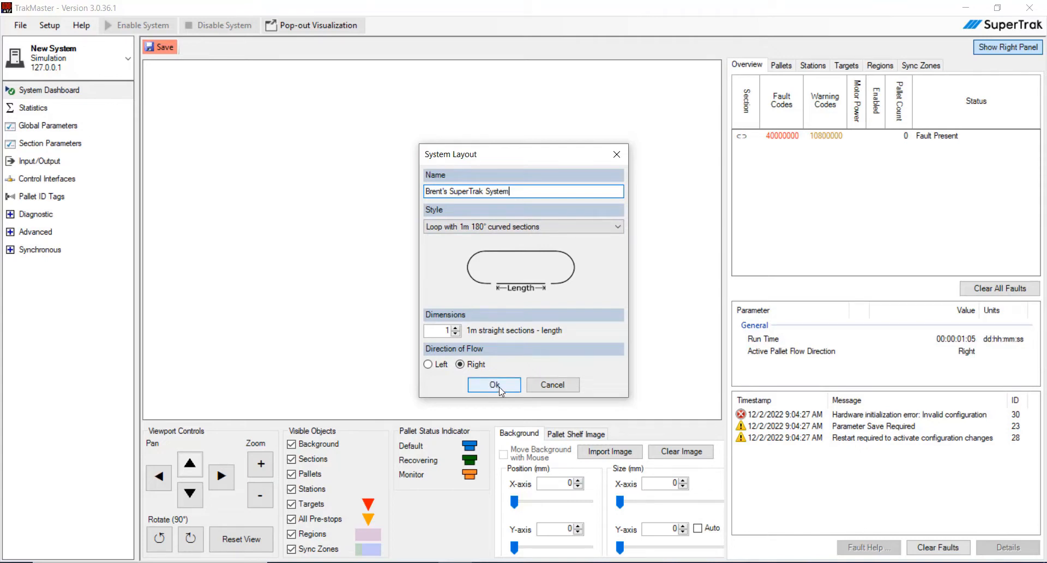
pyautogui.click(494, 384)
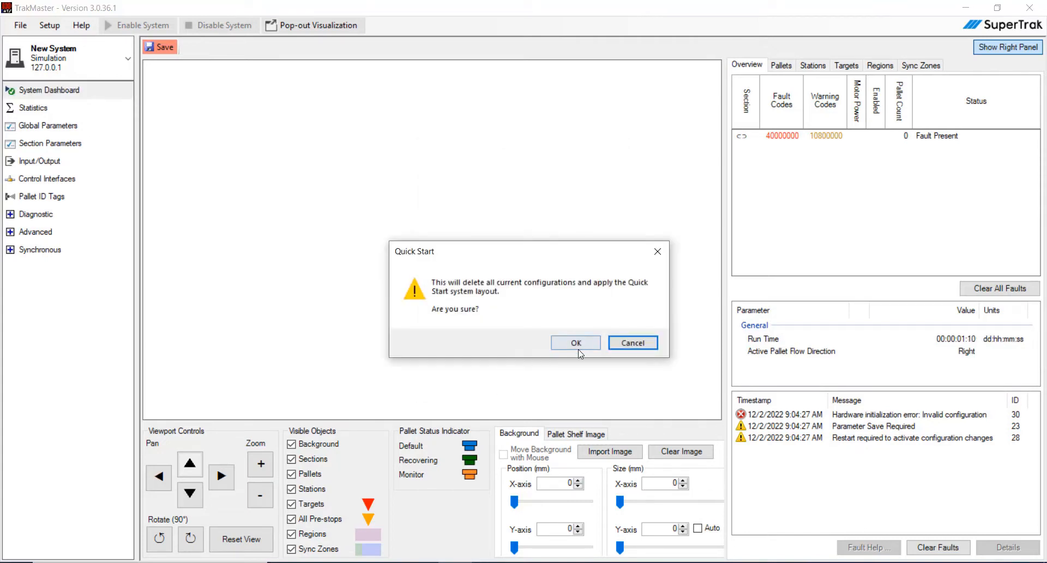
pyautogui.click(575, 342)
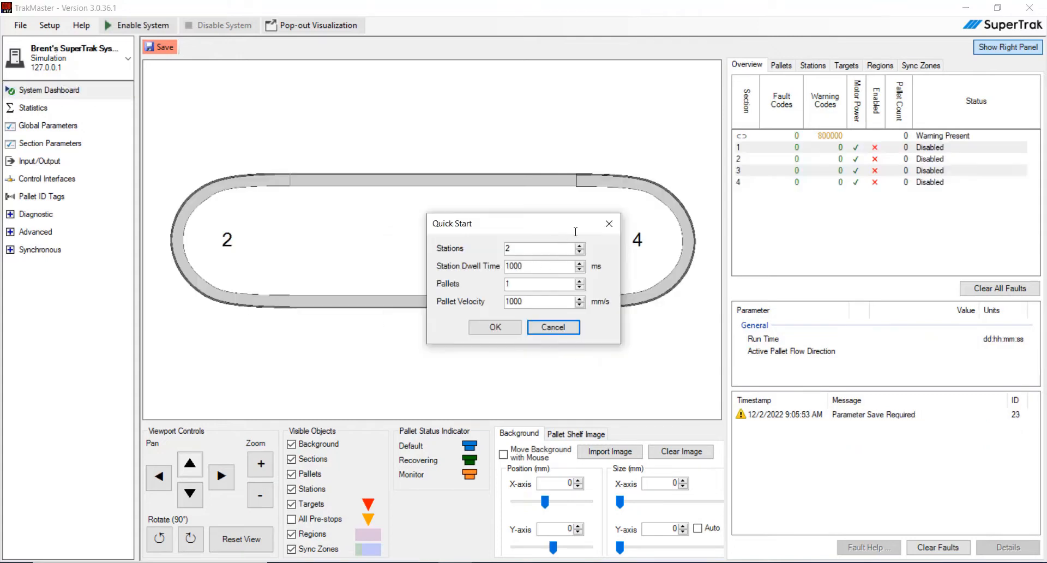
# - Set the Quick Start loop to 4 stations and 4 pallets and apply it
pyautogui.click(580, 246)
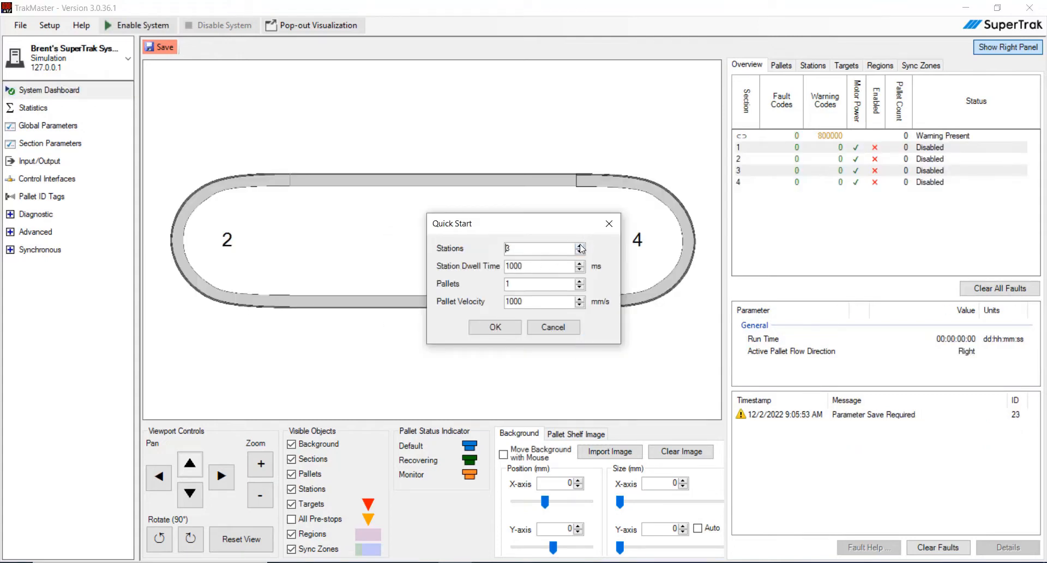
pyautogui.click(580, 246)
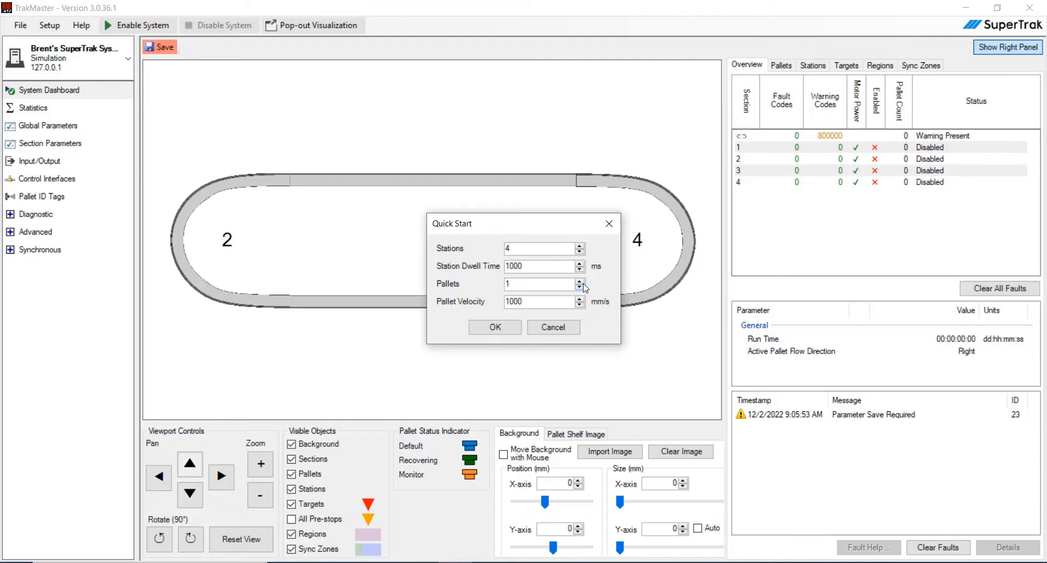
pyautogui.click(580, 280)
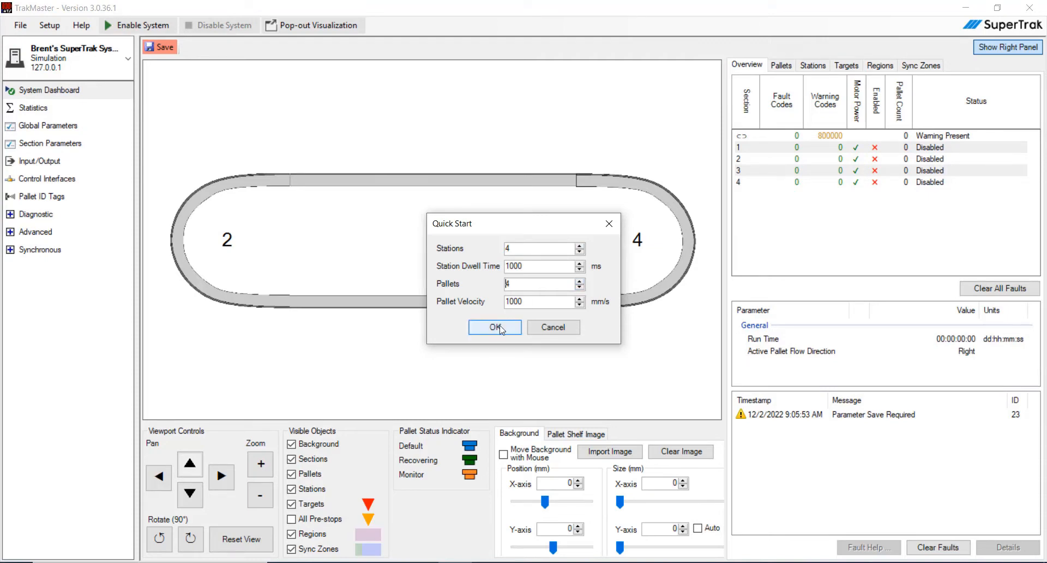
pyautogui.moveTo(511, 327)
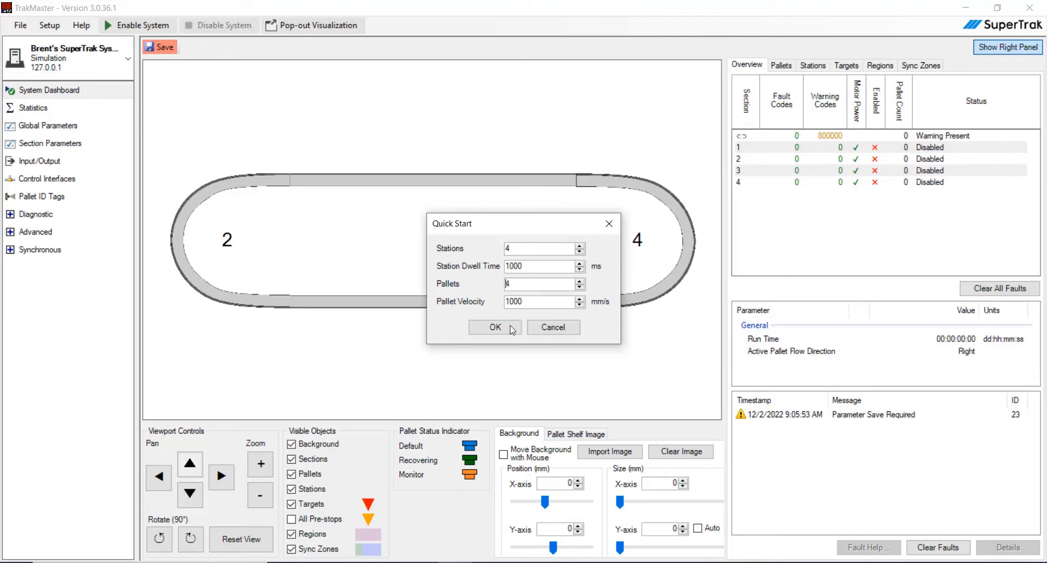
pyautogui.click(494, 327)
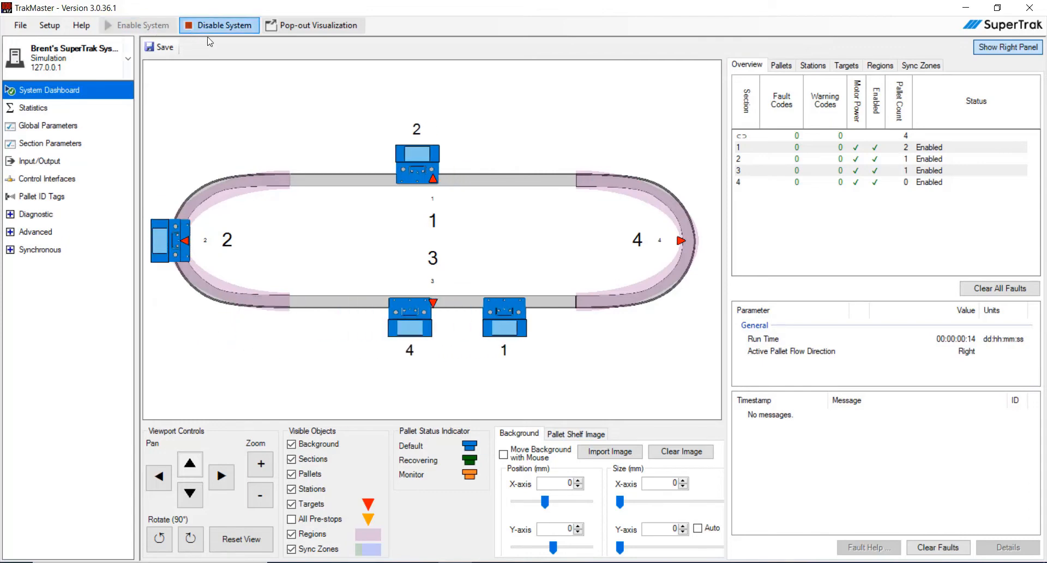
# - Disable the system so all four sections stop and the pallets halt
pyautogui.click(218, 26)
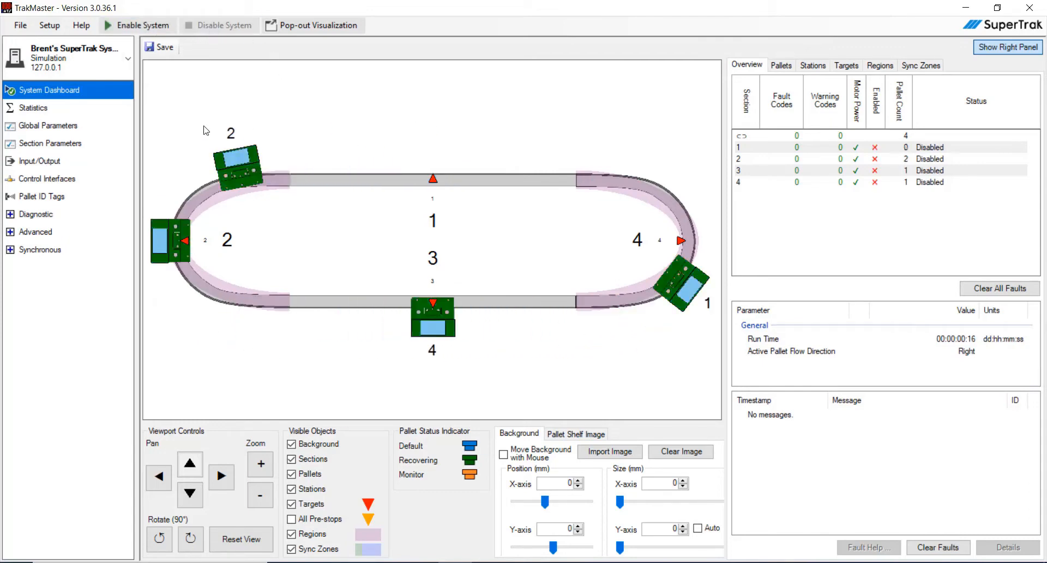
pyautogui.moveTo(9, 237)
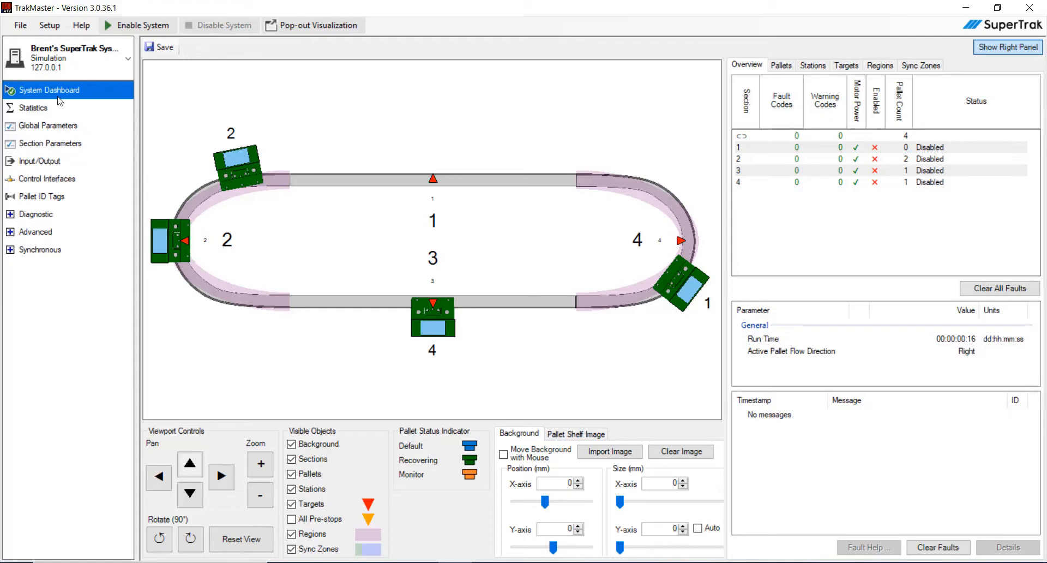
pyautogui.click(20, 25)
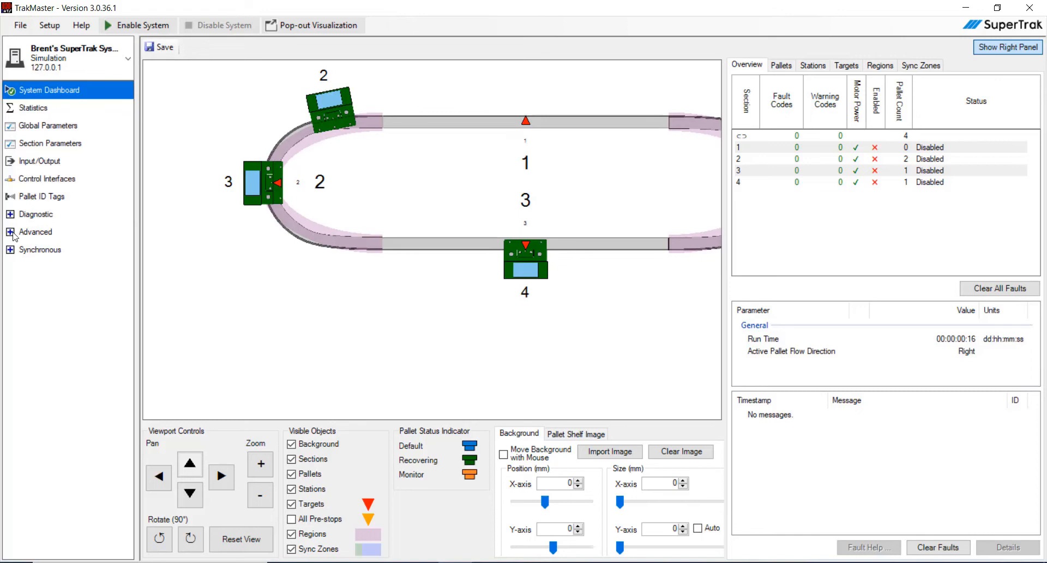
# - Open Advanced > System Layout, save it and confirm restarting the controller
pyautogui.click(36, 232)
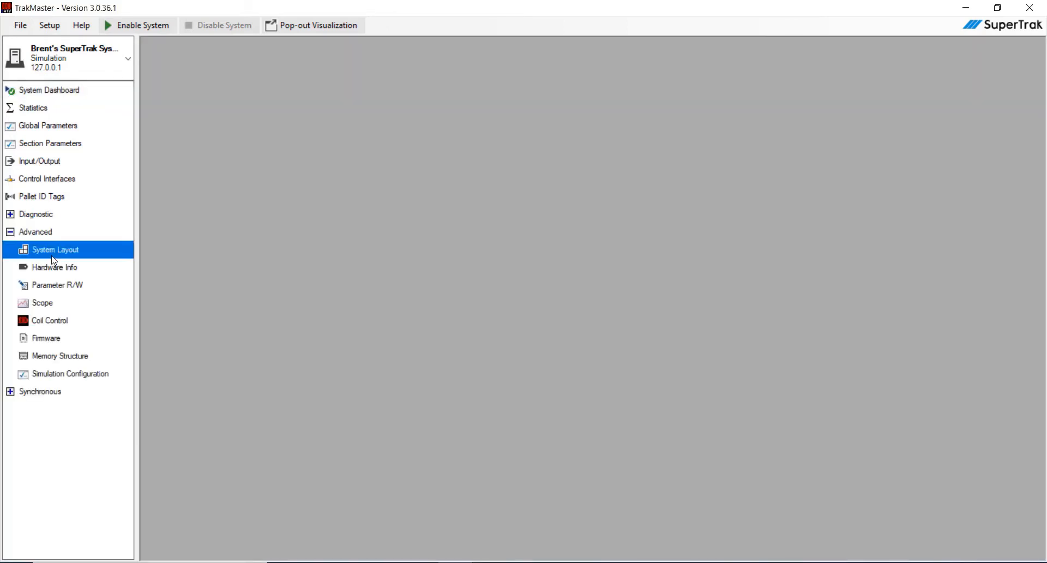
pyautogui.click(55, 250)
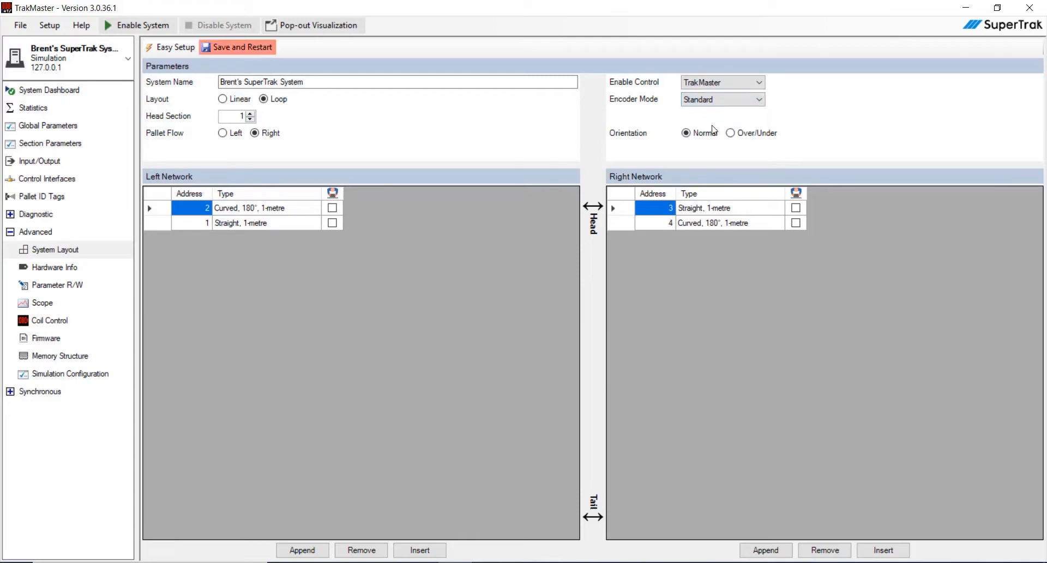
pyautogui.click(242, 47)
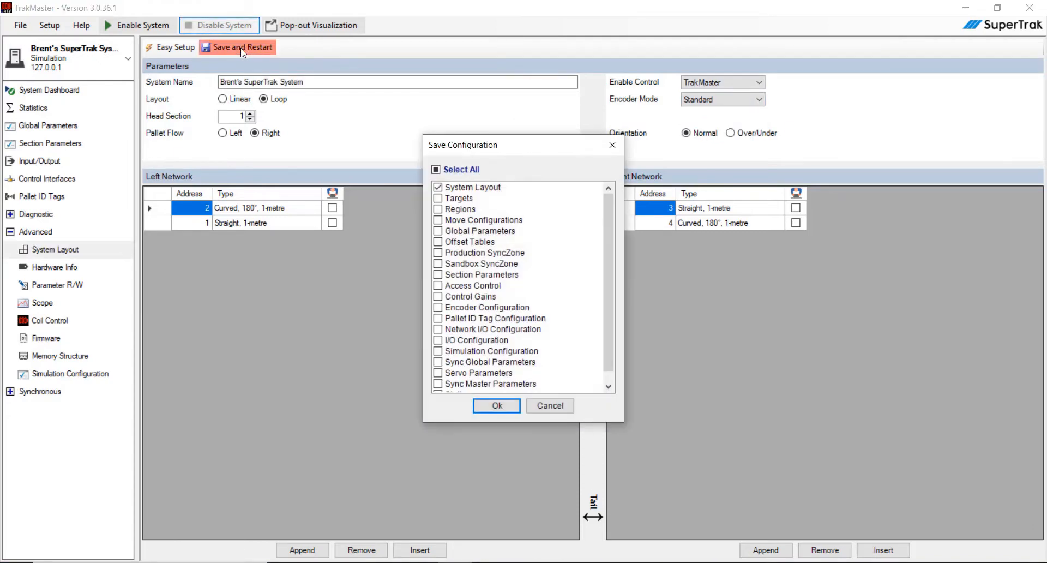
pyautogui.click(496, 406)
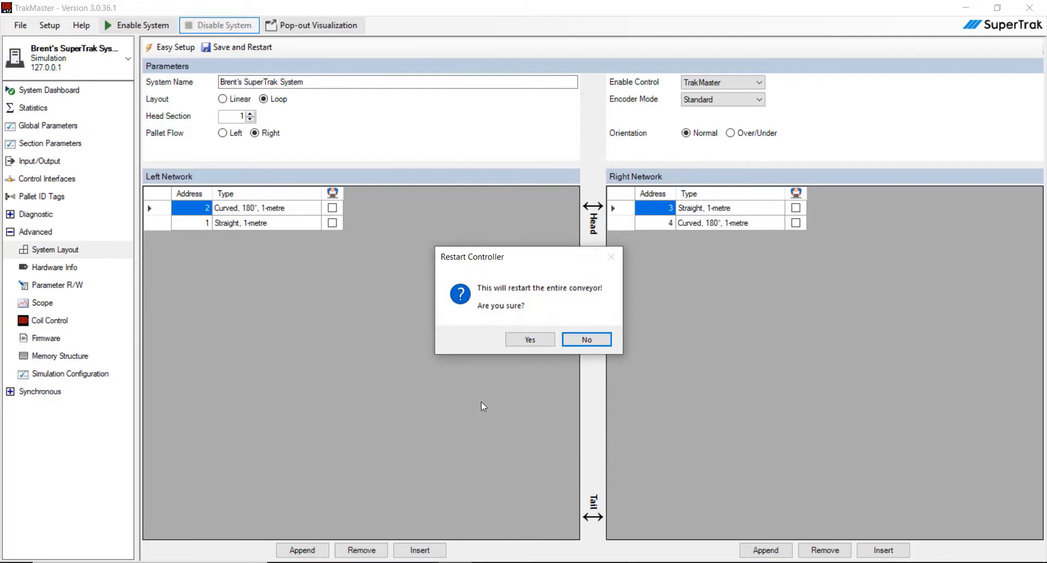
pyautogui.click(530, 339)
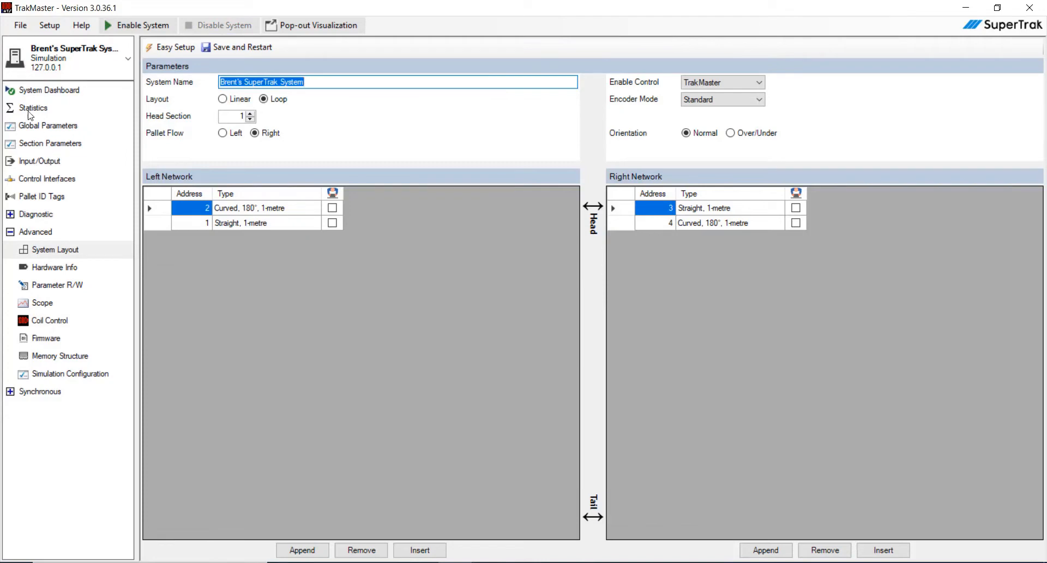
# - In Global Parameters, set Pallet Length to 255 and magnets per pallet to 3
pyautogui.click(49, 125)
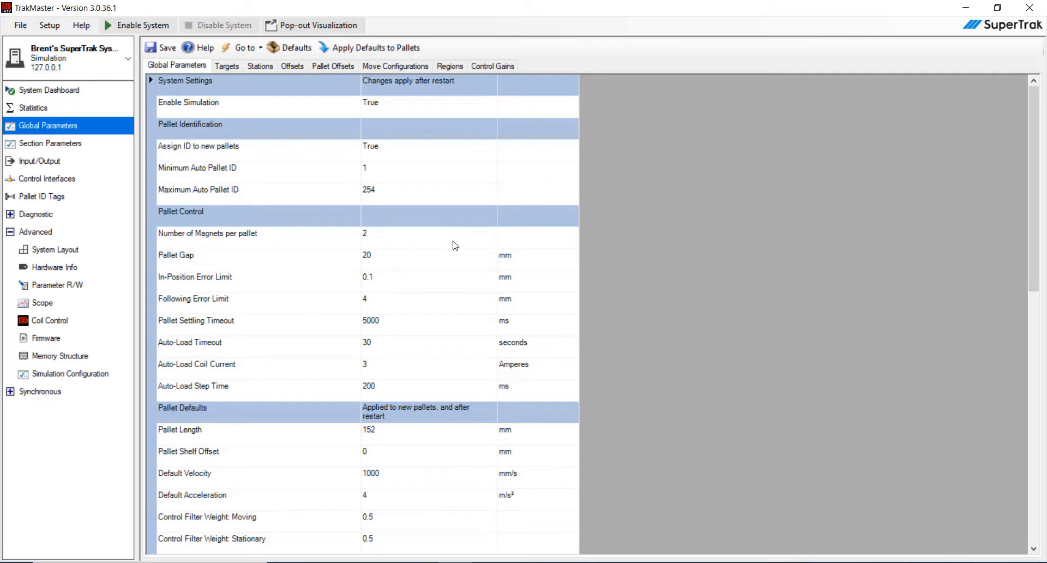
pyautogui.scroll(-3)
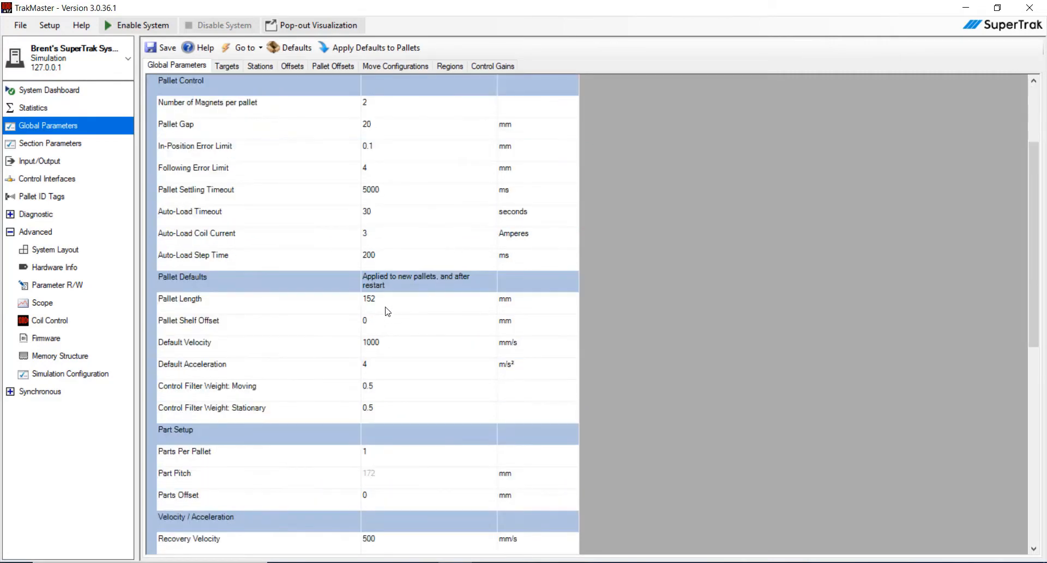
pyautogui.moveTo(395, 306)
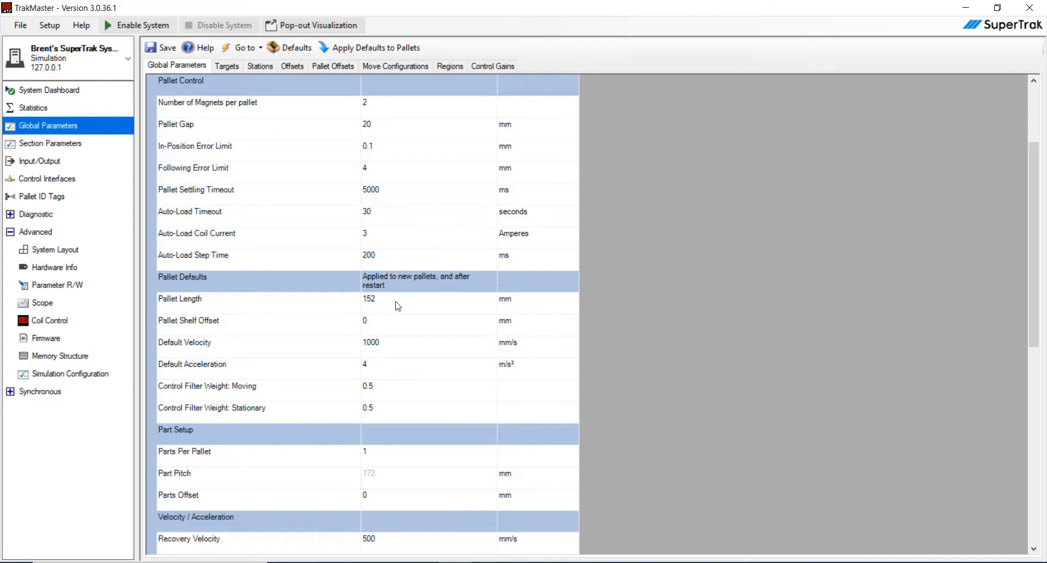
pyautogui.moveTo(380, 304)
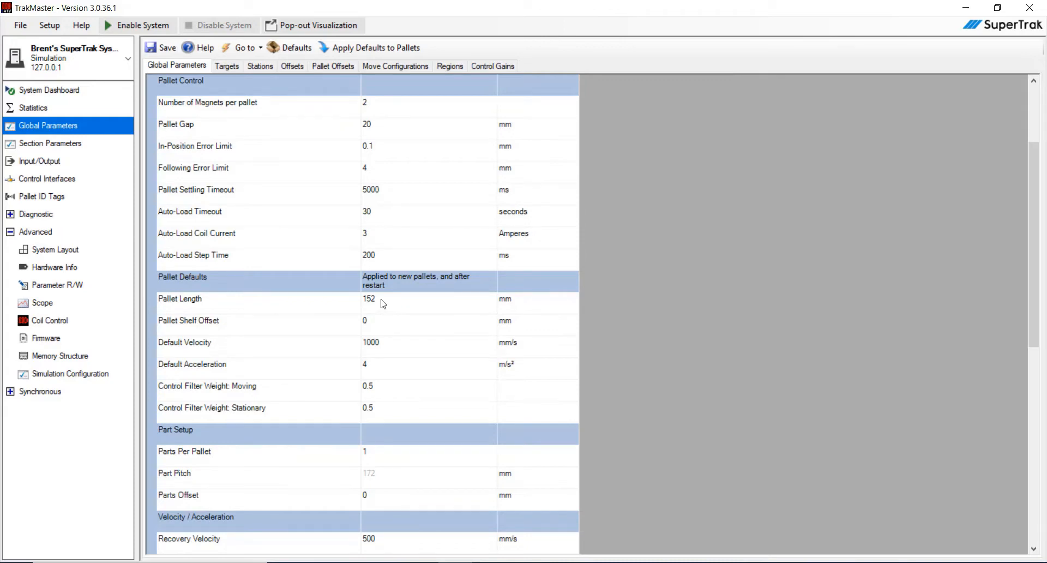
pyautogui.click(380, 299)
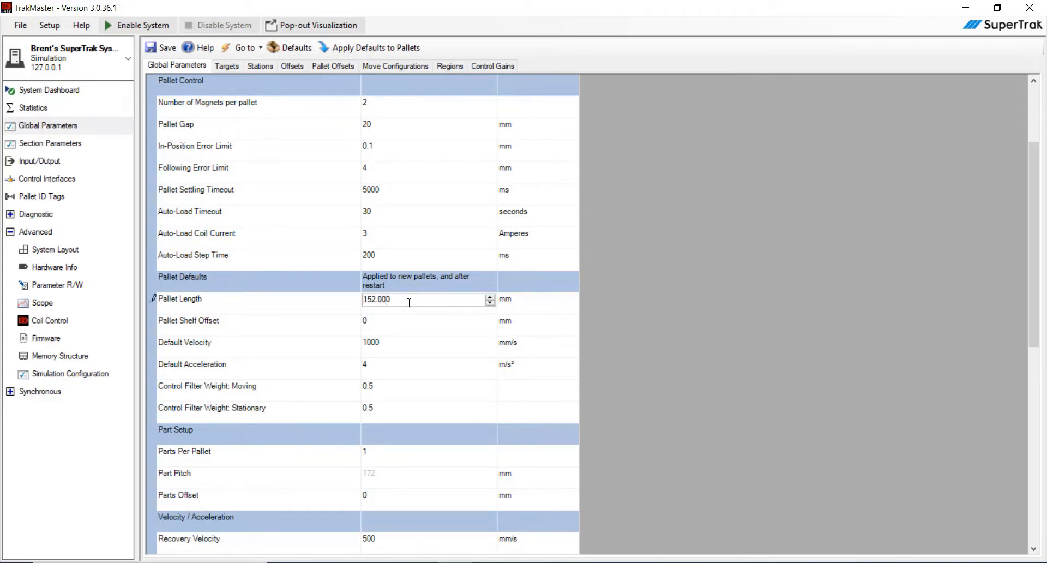
pyautogui.tripleClick(401, 299)
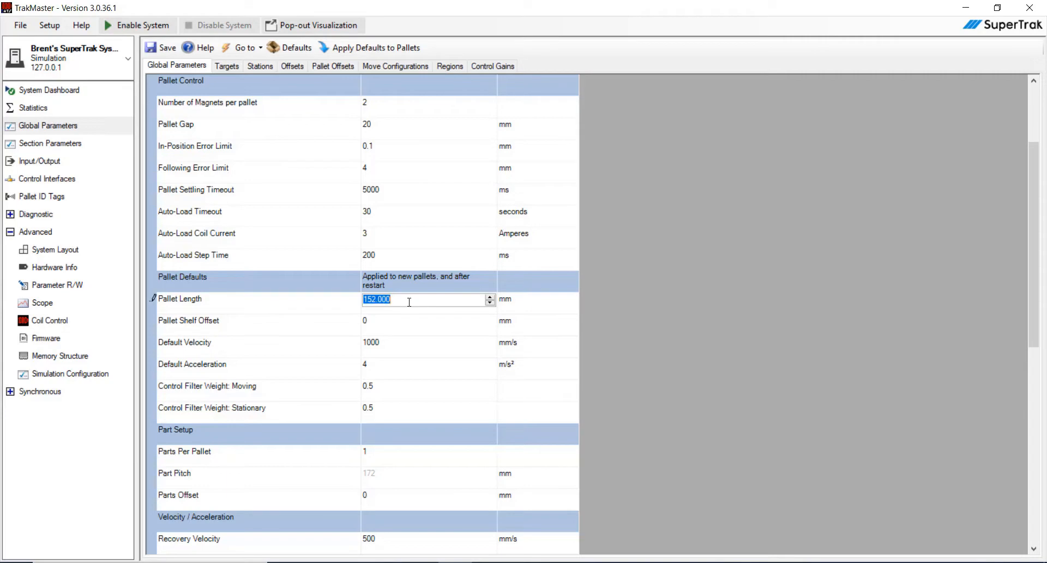
pyautogui.write('255')
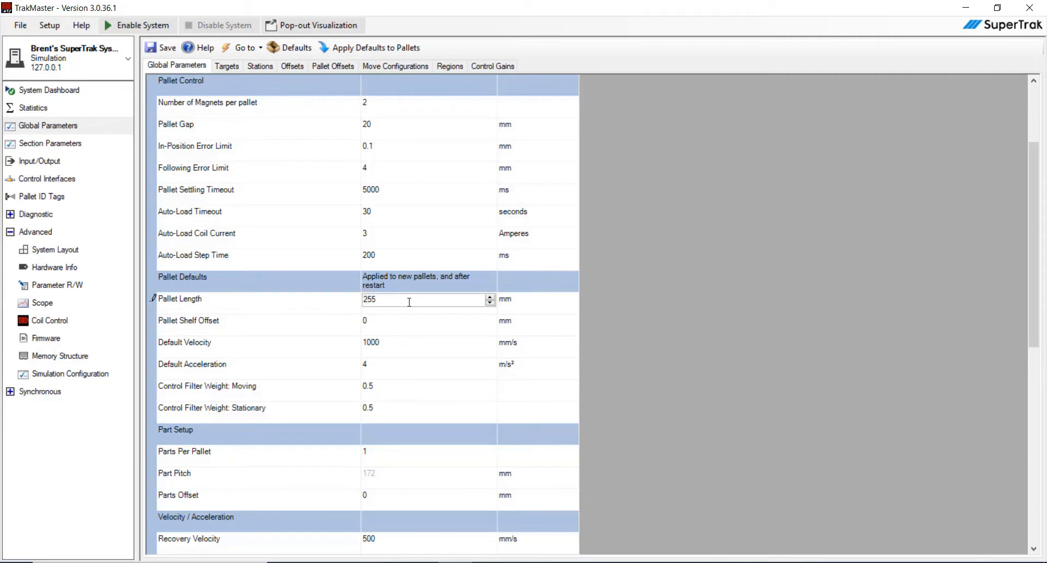
pyautogui.scroll(3)
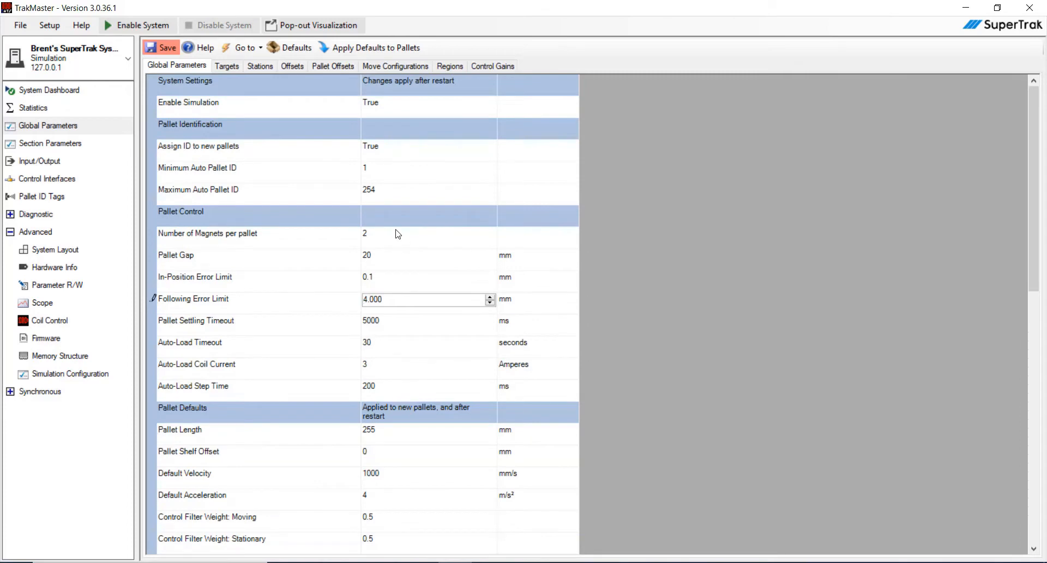
pyautogui.click(420, 233)
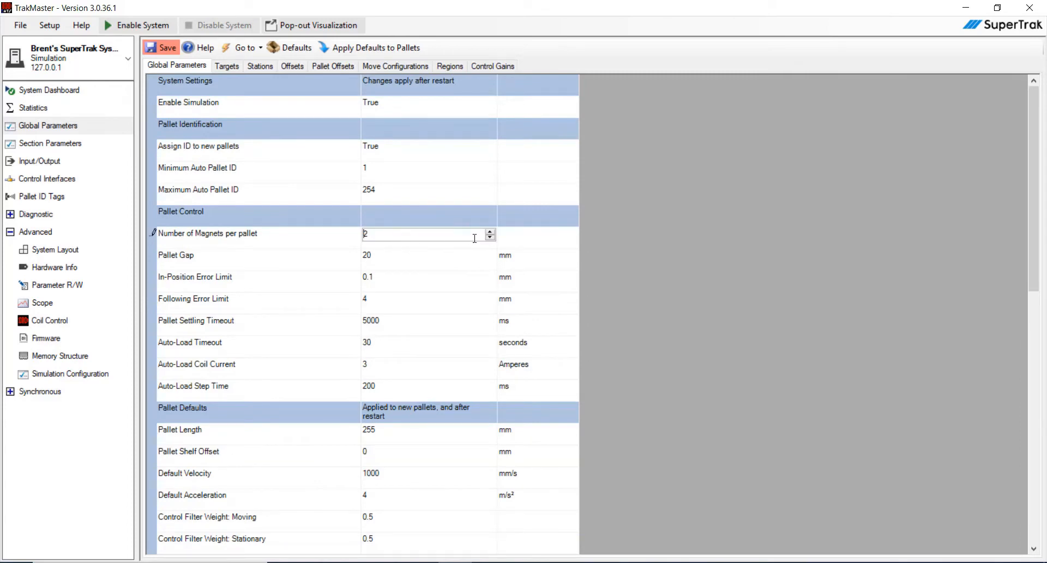
pyautogui.click(490, 231)
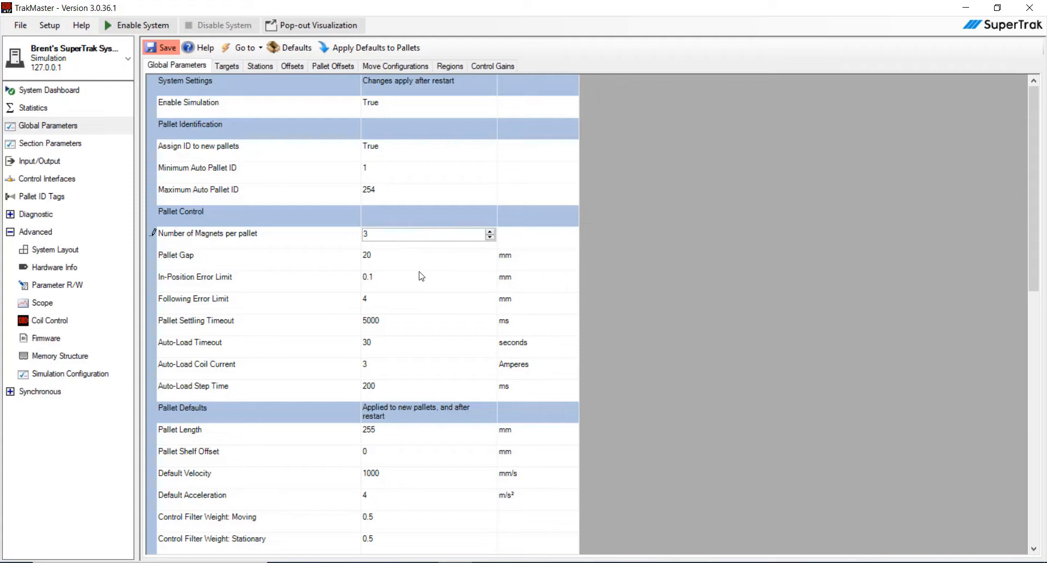
# - Set Enable Simulation to False, save, and return to the System Dashboard
pyautogui.scroll(-3)
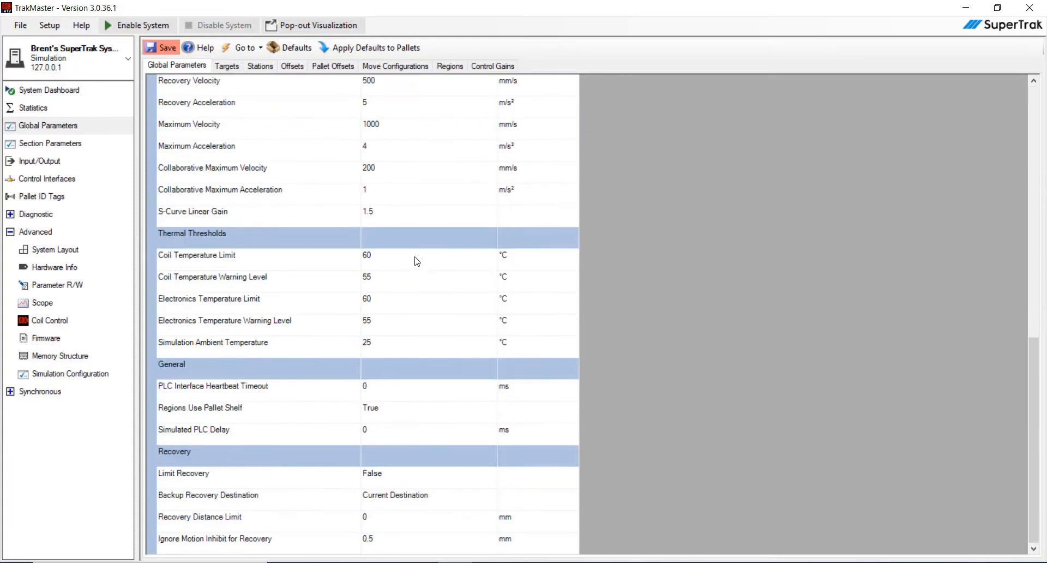
pyautogui.moveTo(392, 328)
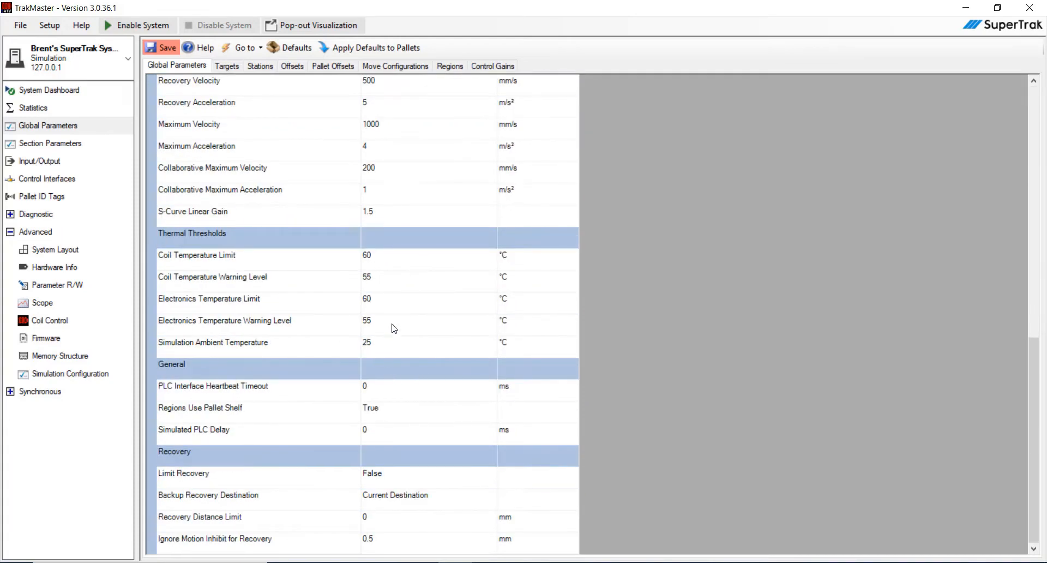
pyautogui.scroll(3)
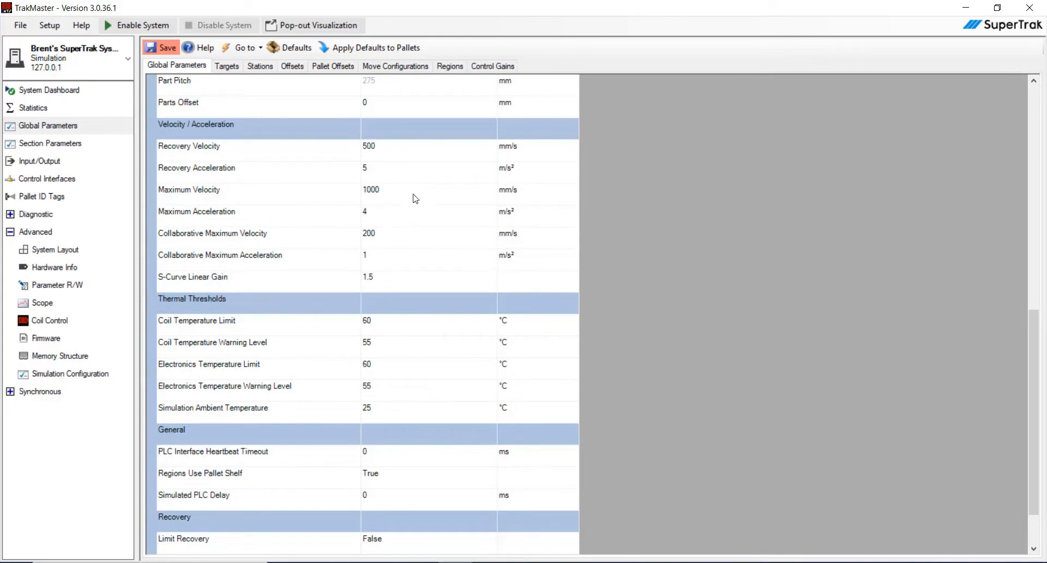
pyautogui.moveTo(410, 209)
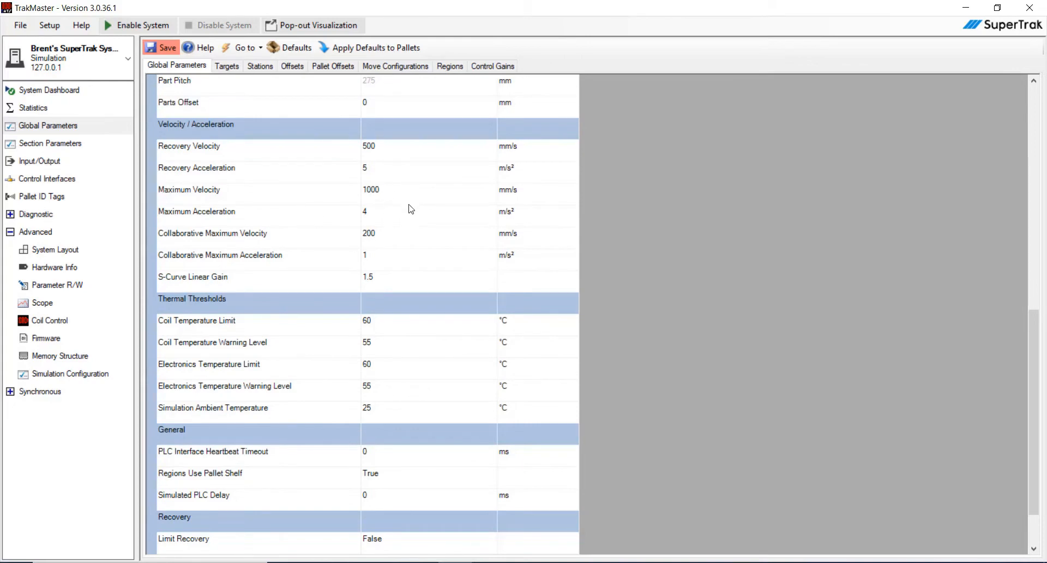
pyautogui.scroll(3)
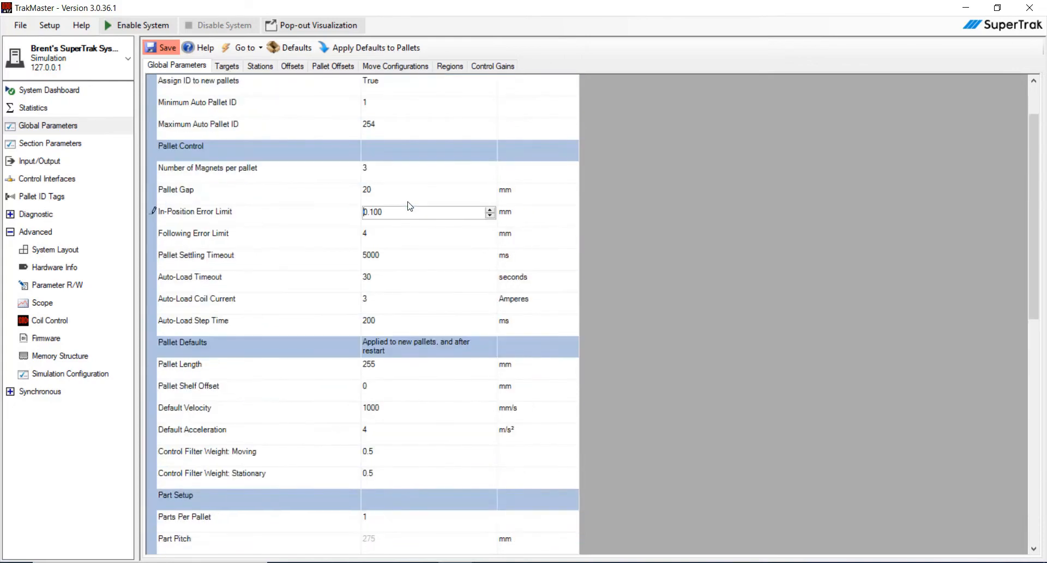
pyautogui.scroll(3)
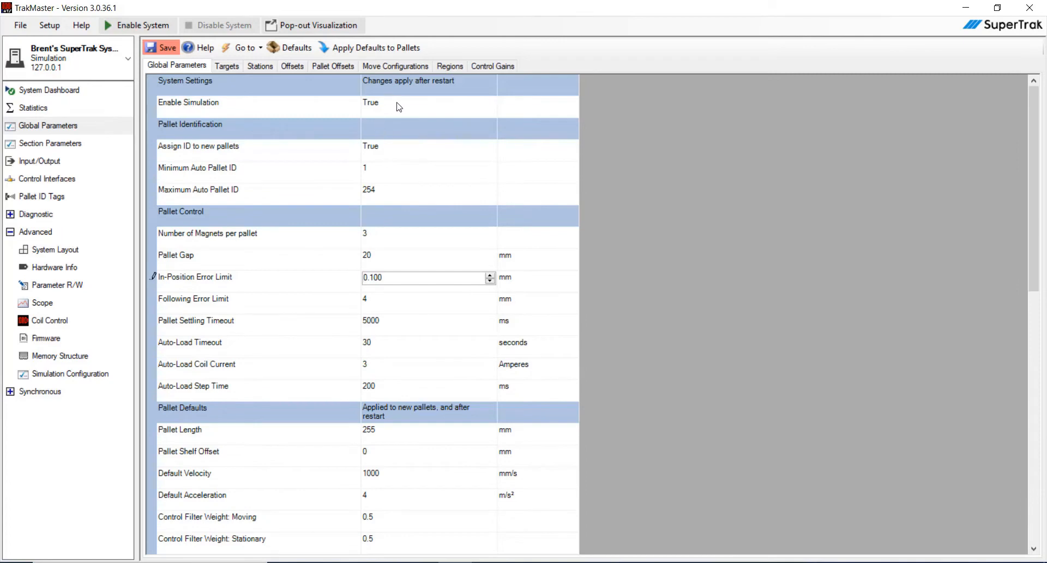
pyautogui.click(428, 104)
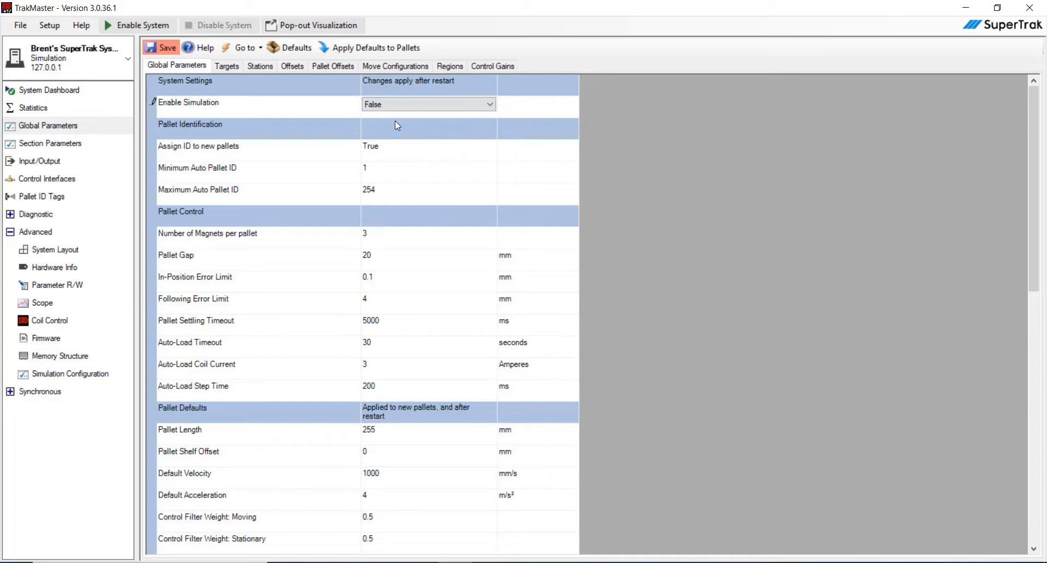
pyautogui.click(161, 47)
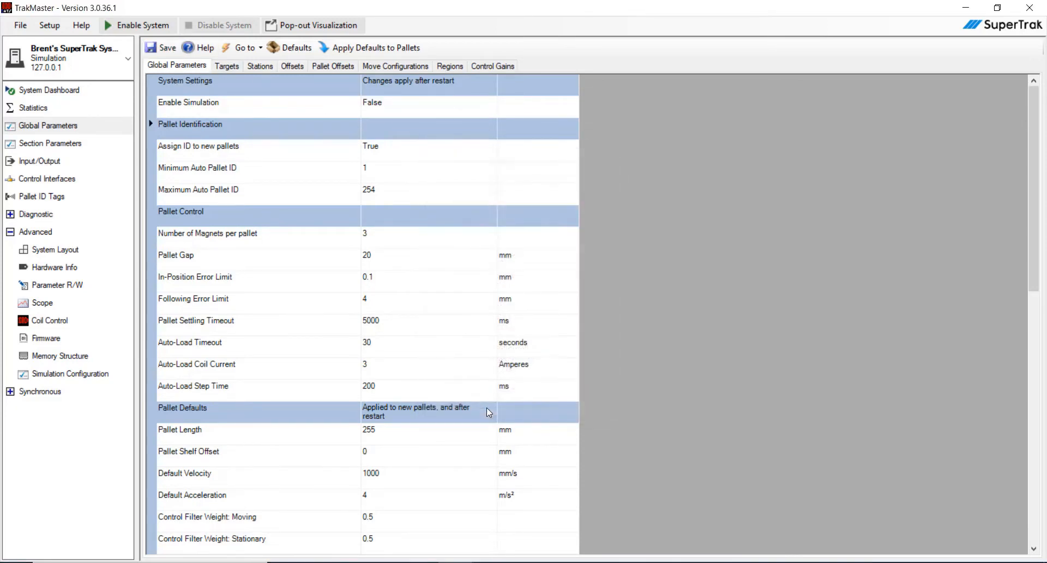
pyautogui.click(48, 89)
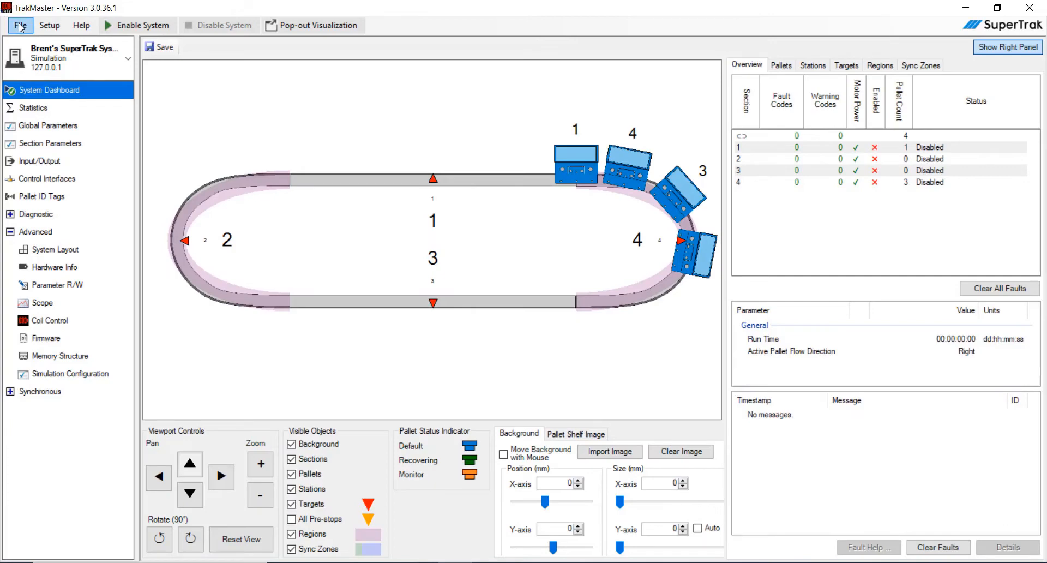
# - Archive the system parameters under the default file name on the Desktop
pyautogui.click(21, 26)
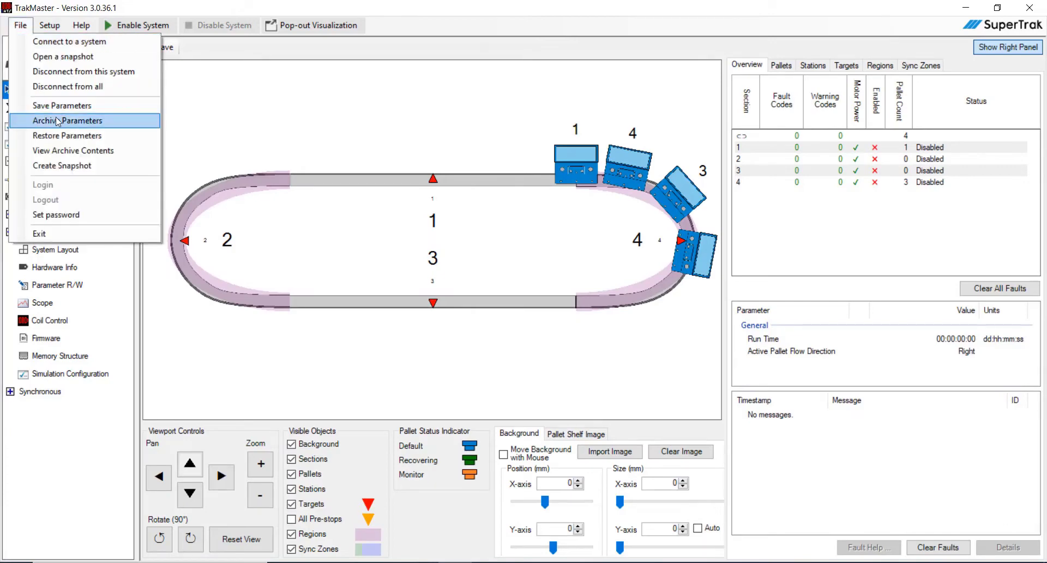
pyautogui.moveTo(56, 123)
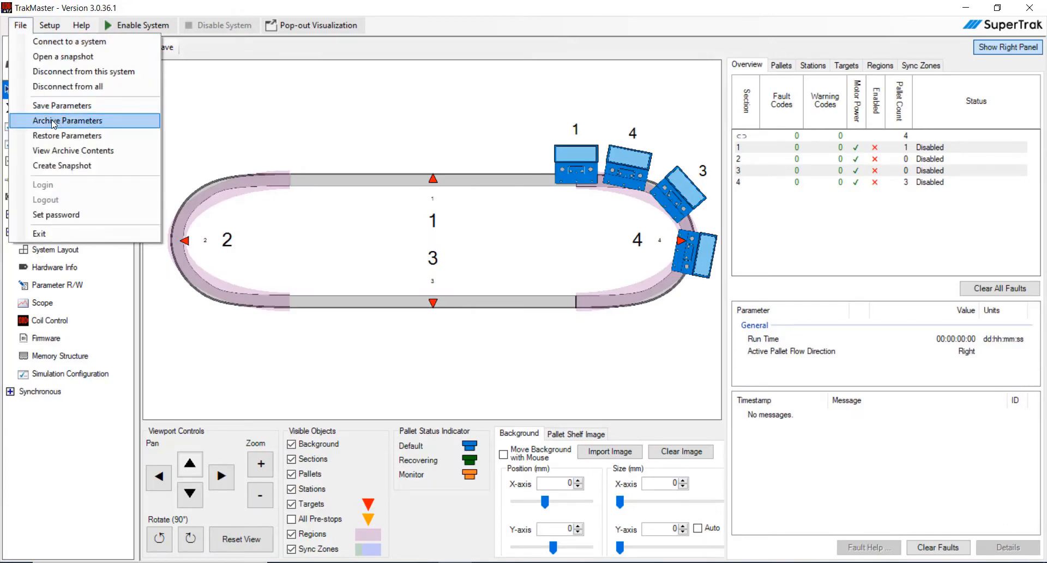
pyautogui.click(66, 120)
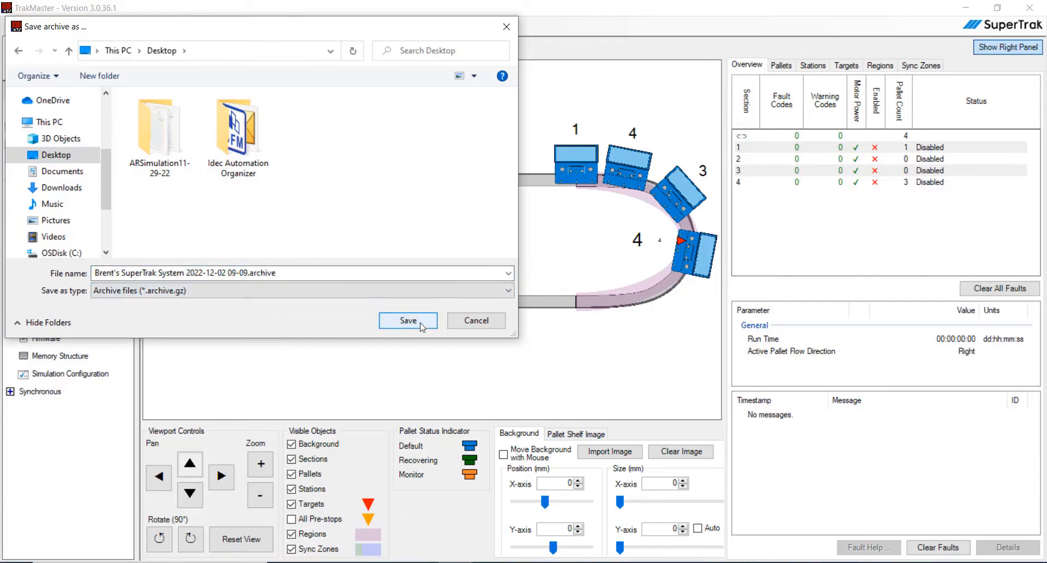
pyautogui.click(407, 321)
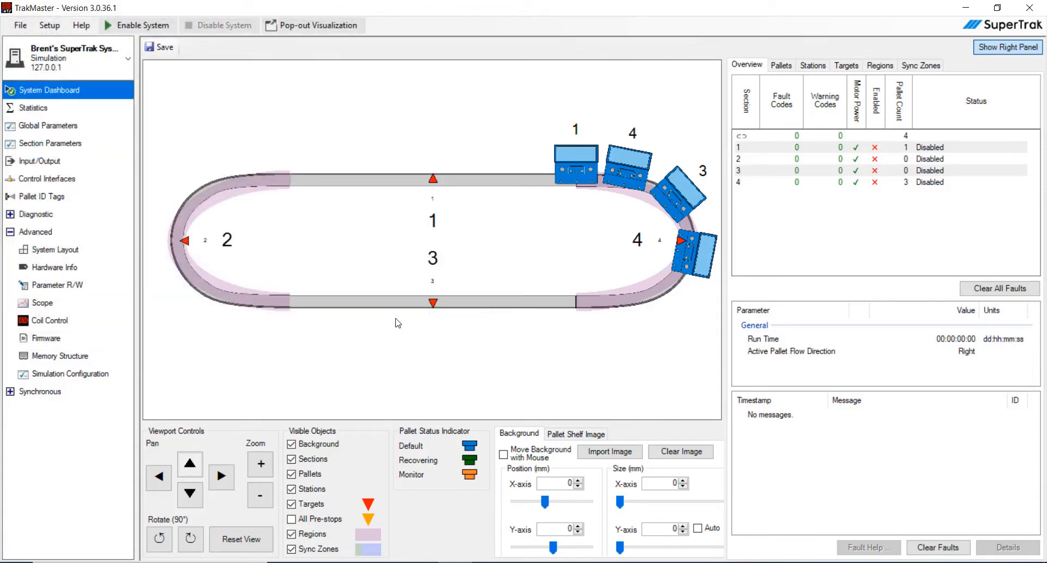
# - Disconnect from the simulated system and exit the ARsim simulator
pyautogui.click(20, 25)
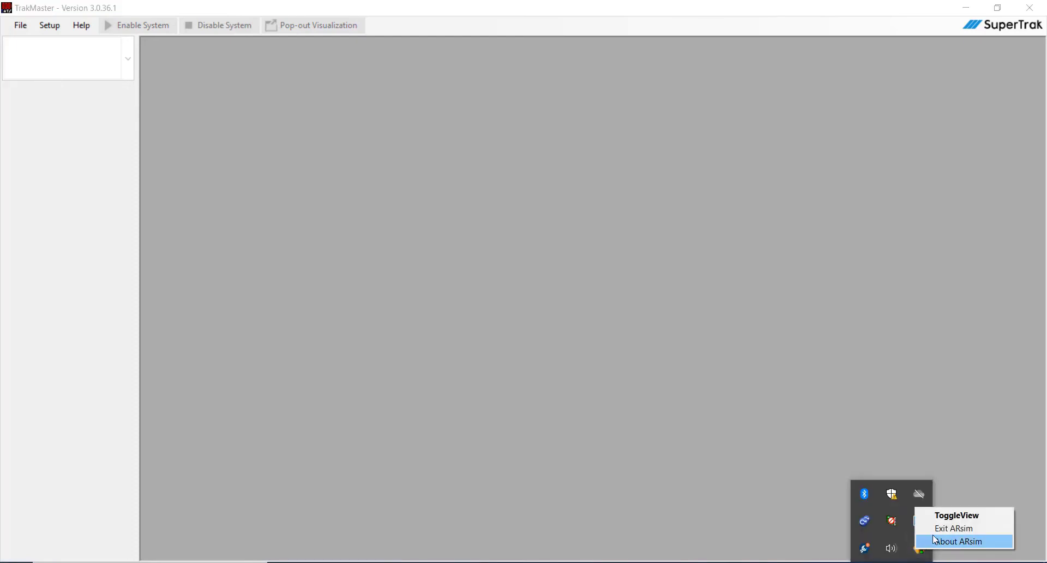
pyautogui.click(953, 528)
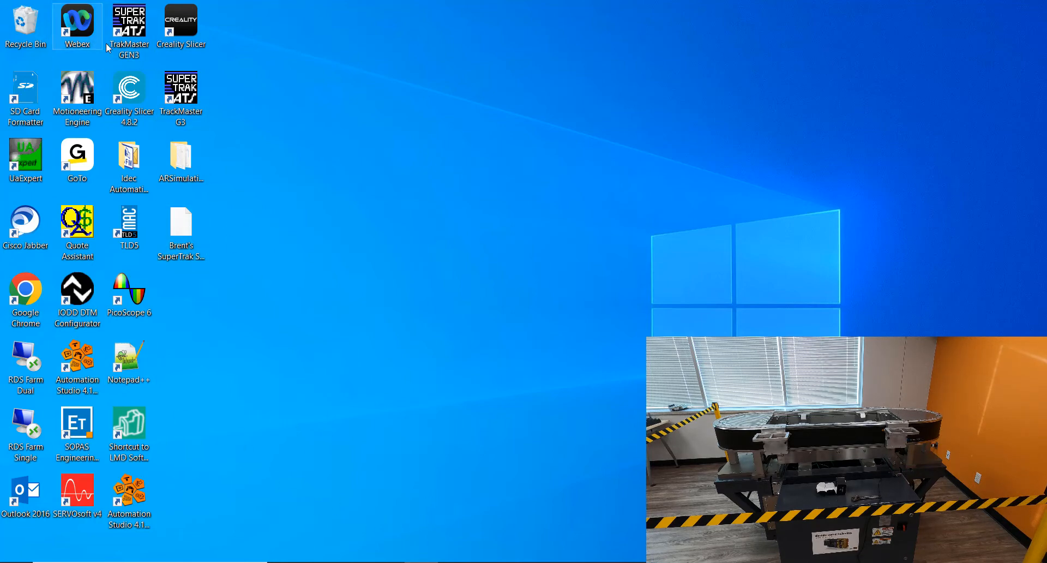
# - Launch TrakMaster, connect to the controller at 10.1.60.55, and close Getting Started
pyautogui.click(128, 24)
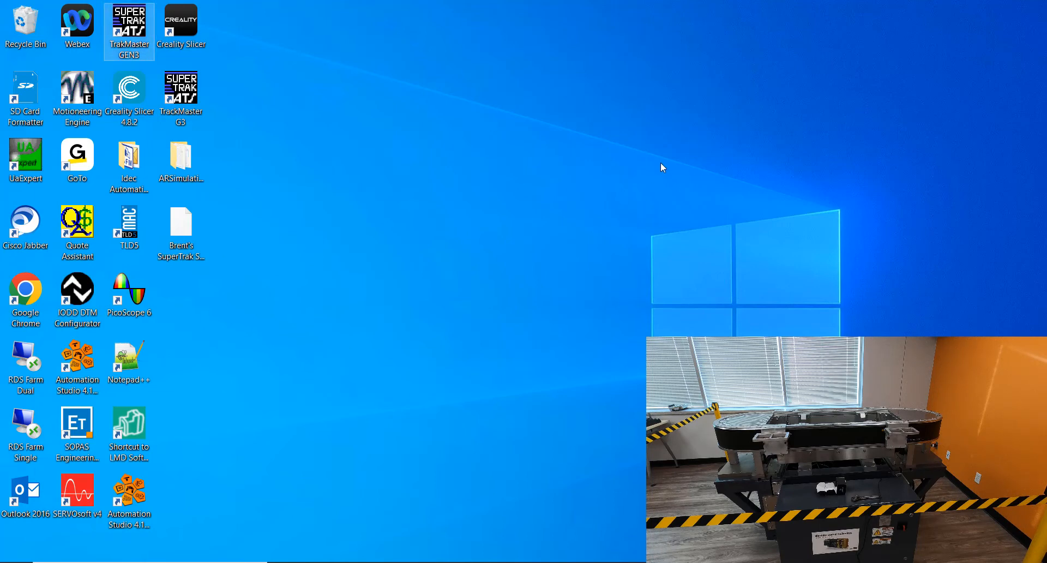
pyautogui.doubleClick(128, 30)
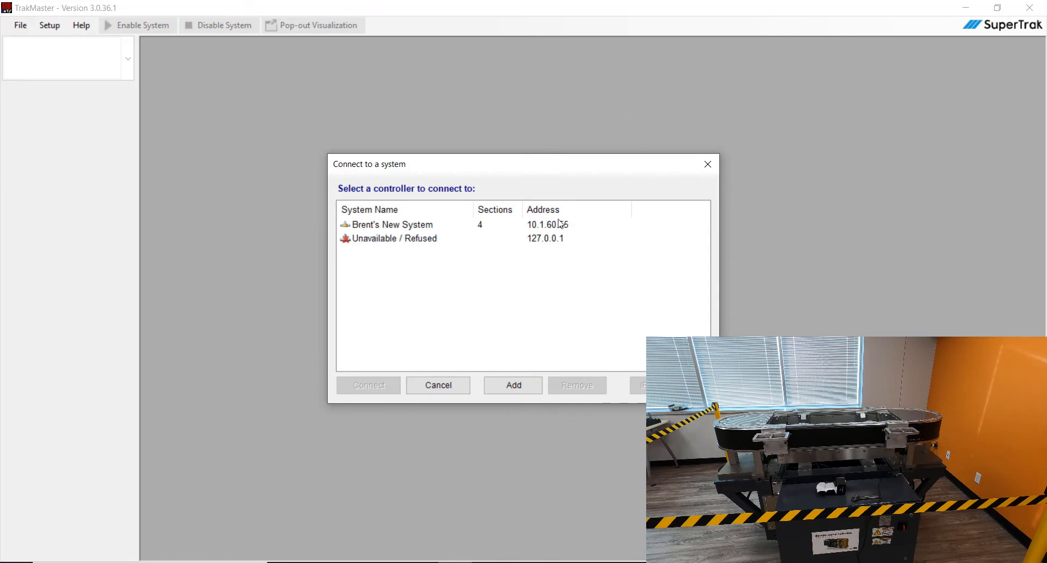
pyautogui.click(392, 224)
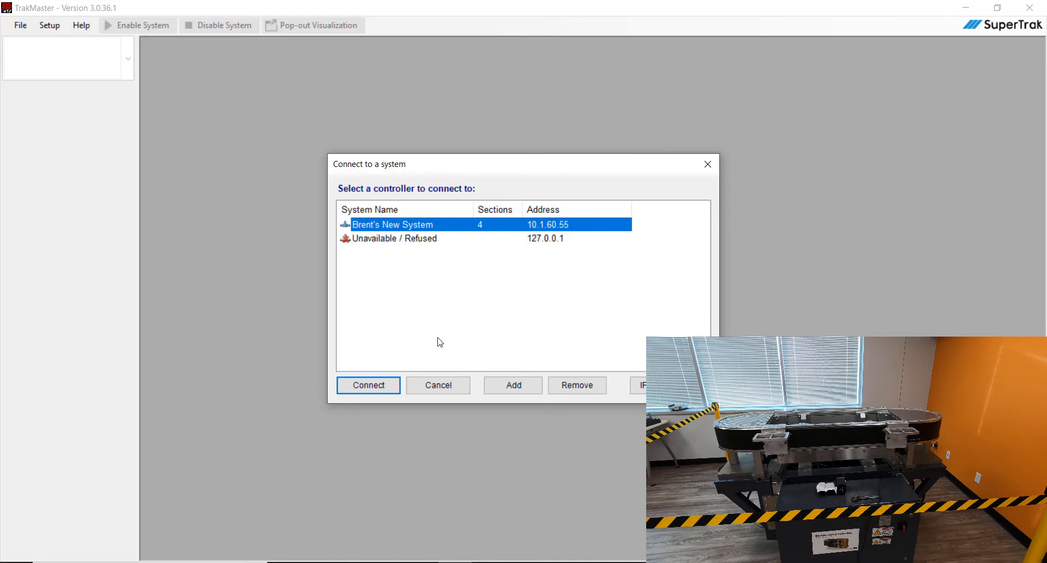
pyautogui.moveTo(368, 385)
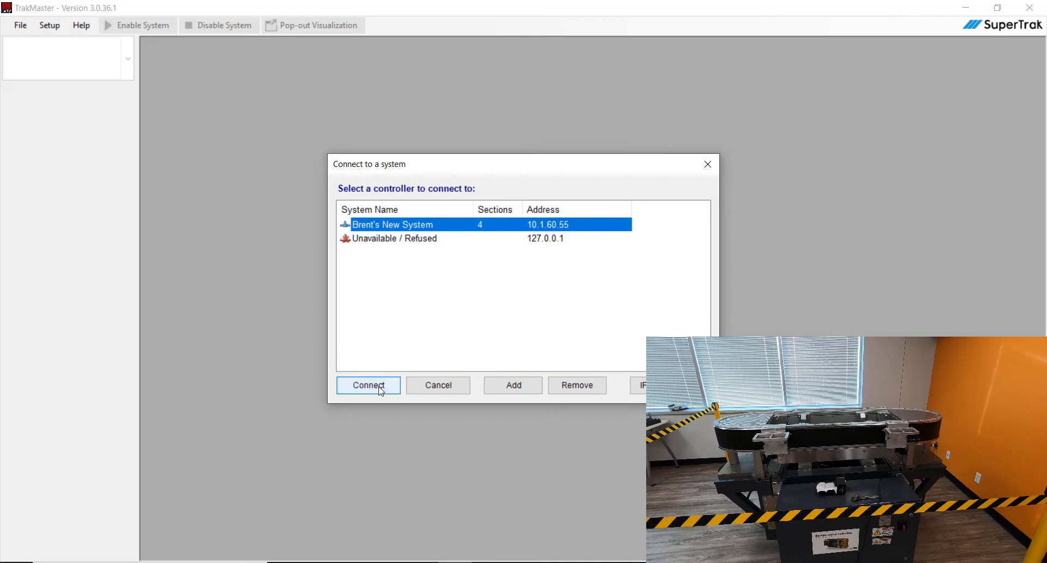
pyautogui.click(368, 385)
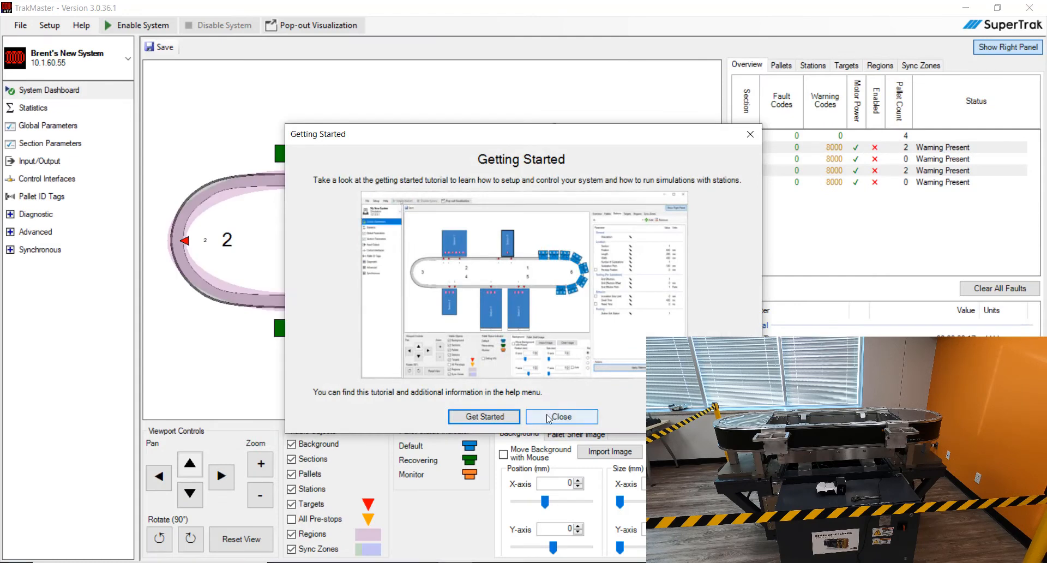
pyautogui.click(561, 416)
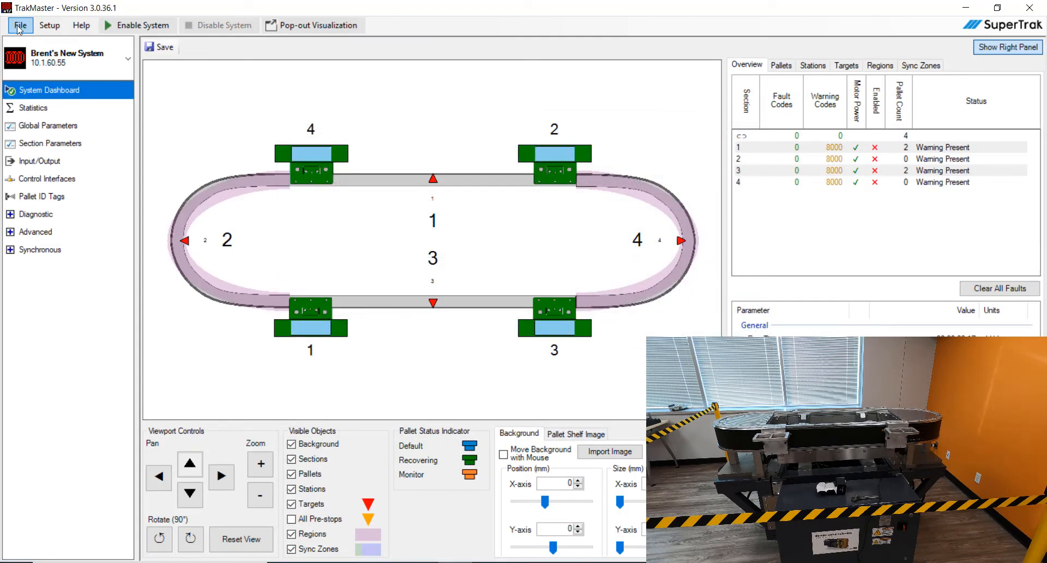
pyautogui.click(20, 25)
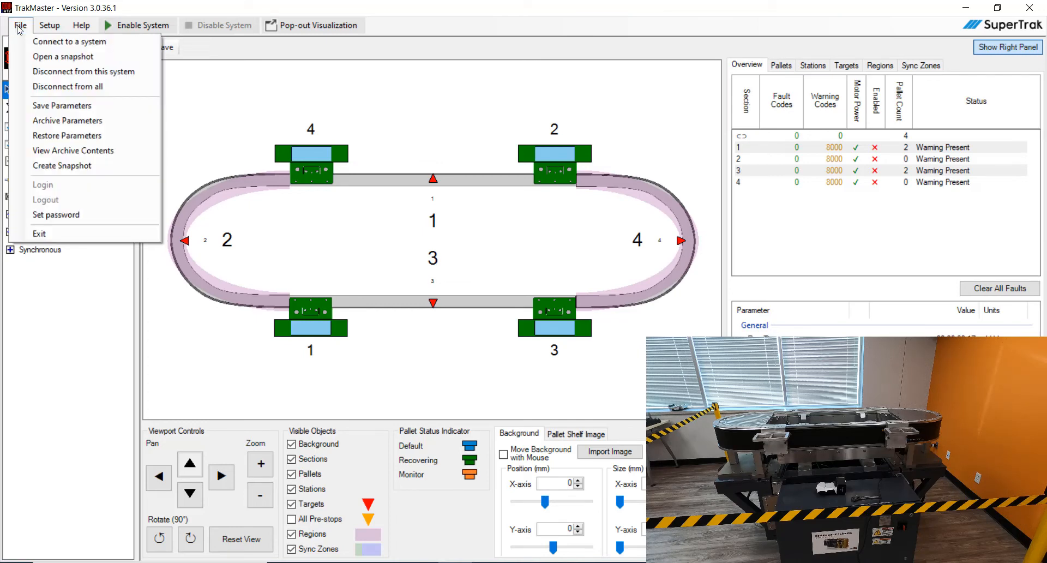
pyautogui.moveTo(66, 136)
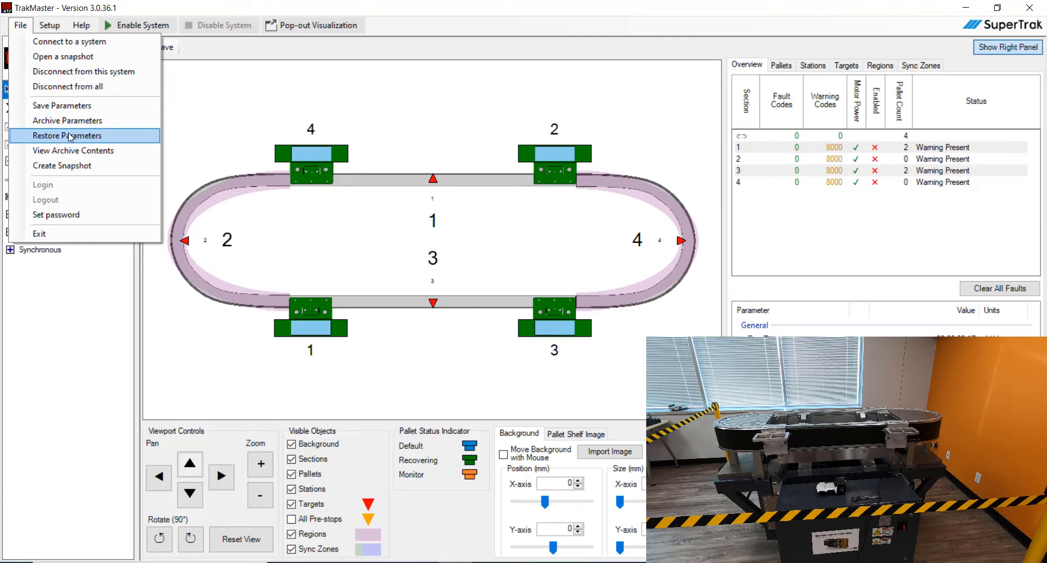
pyautogui.click(66, 136)
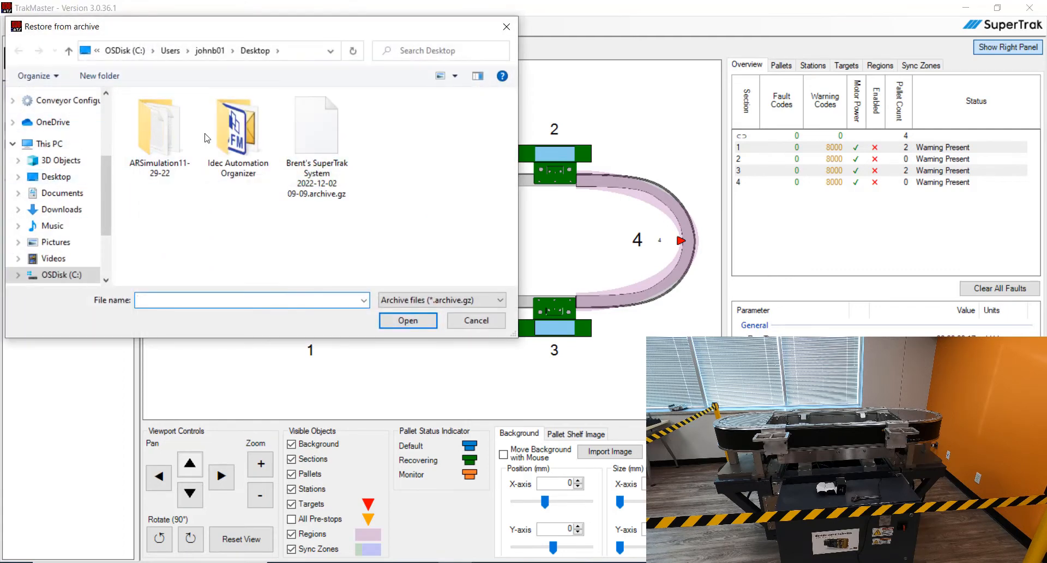
pyautogui.click(53, 177)
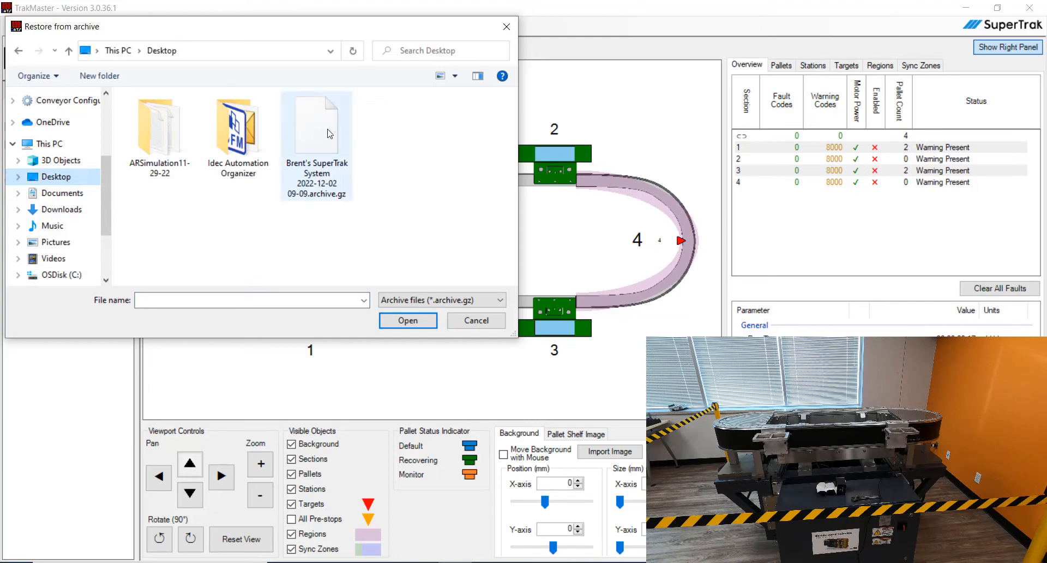
pyautogui.click(316, 127)
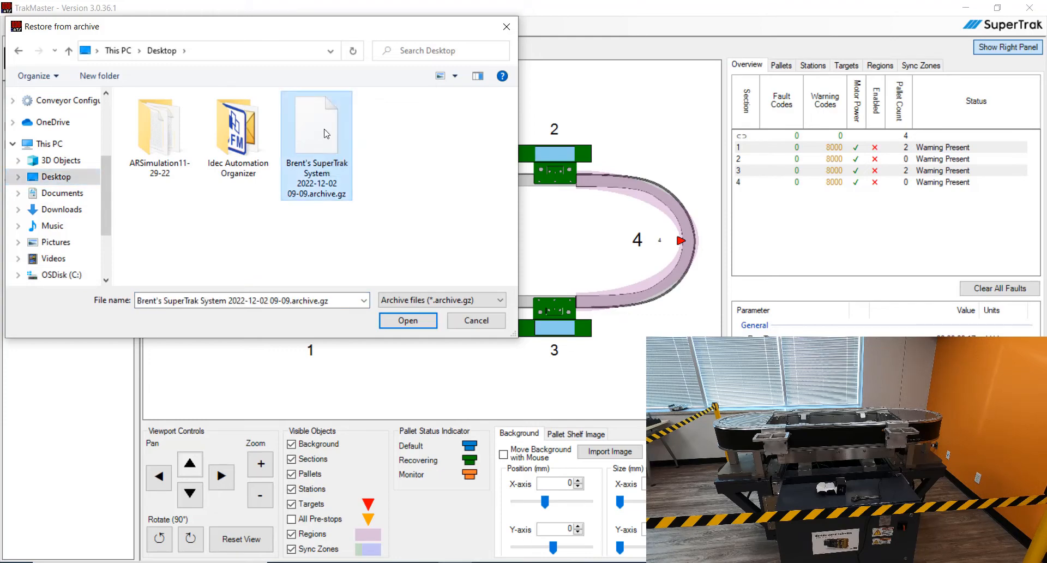
pyautogui.click(408, 321)
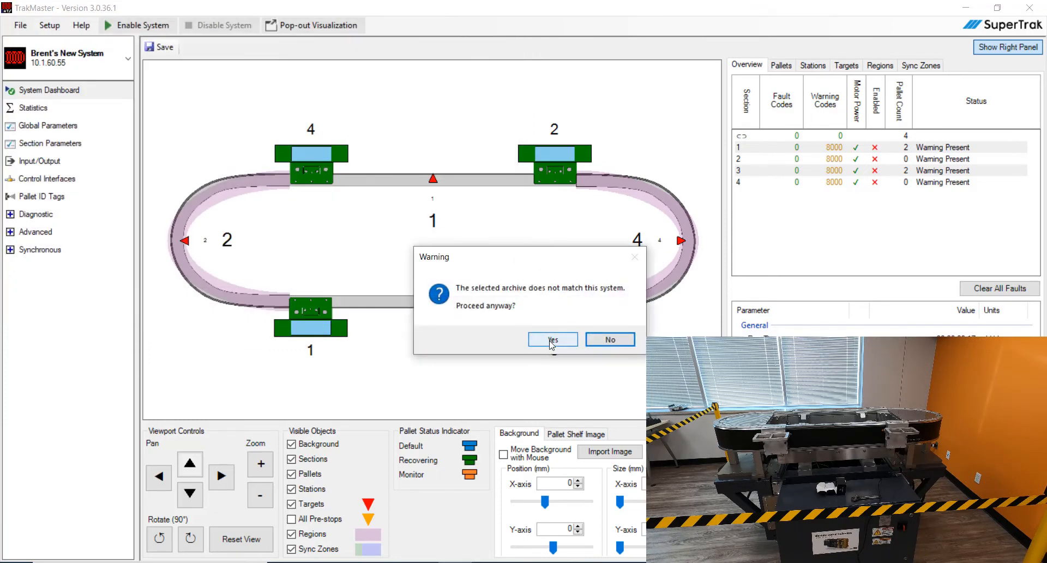
# - Accept the mismatched archive, restore all items, and save every configuration category
pyautogui.click(552, 340)
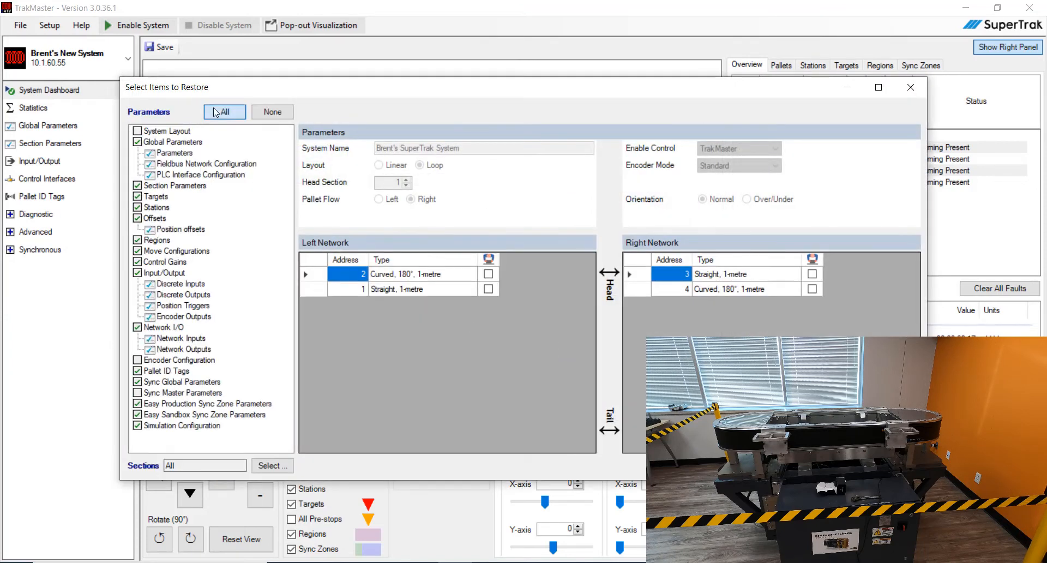
pyautogui.click(224, 111)
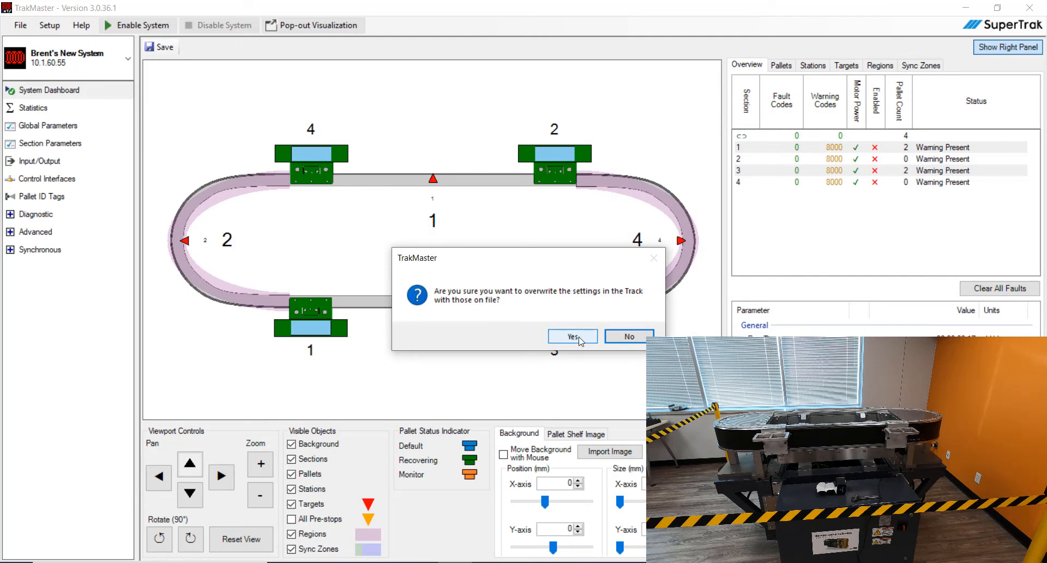
pyautogui.click(572, 336)
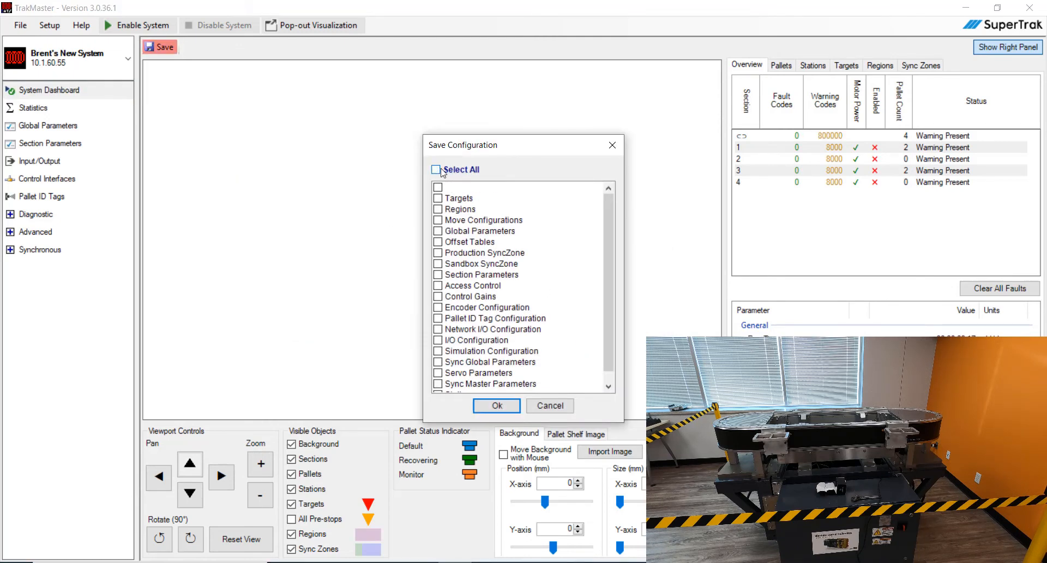
pyautogui.click(437, 170)
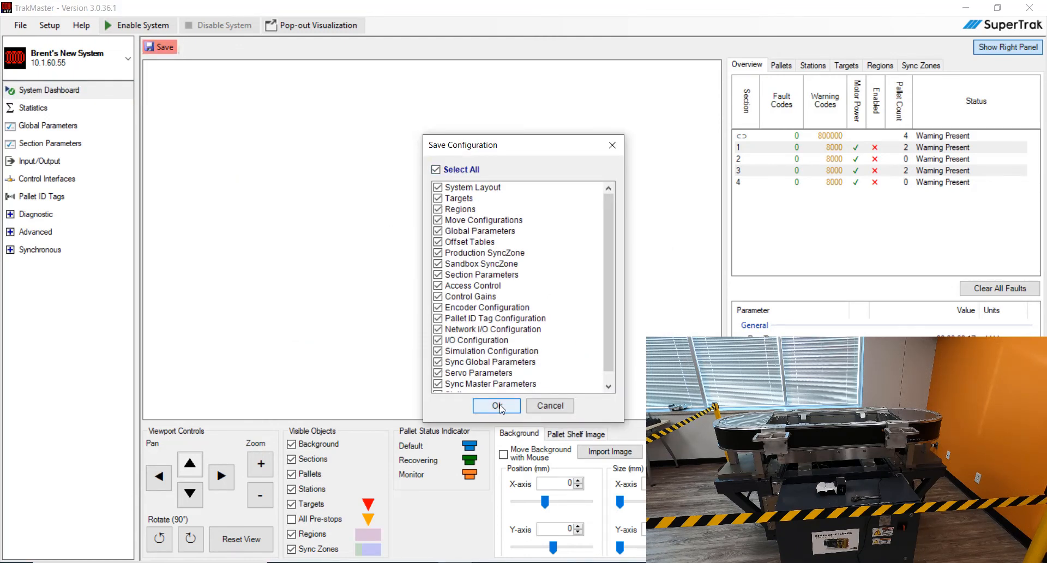
pyautogui.click(497, 405)
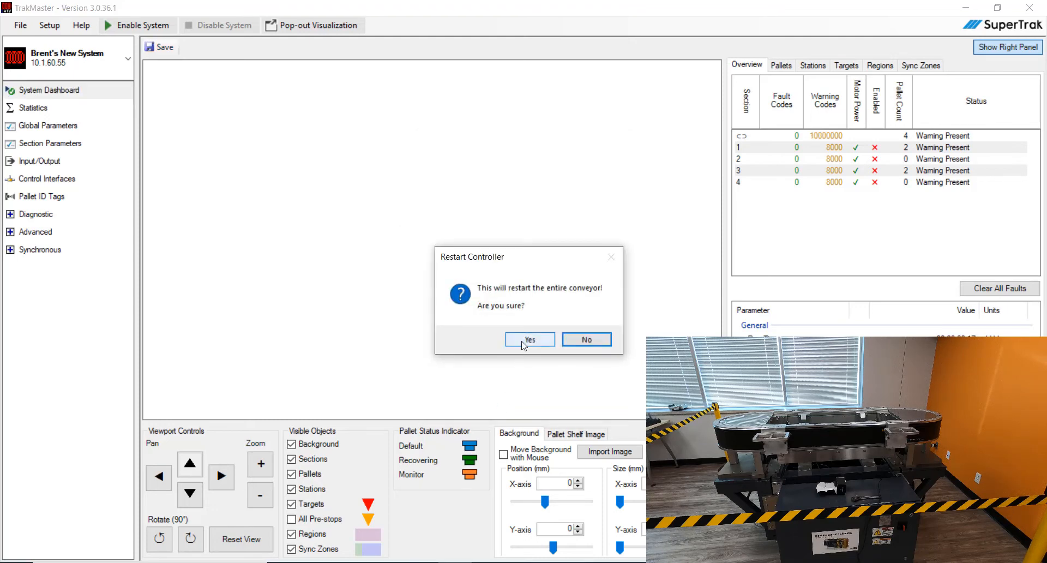
# - Restart the entire conveyor, then save the complete configuration with all categories selected
pyautogui.click(529, 339)
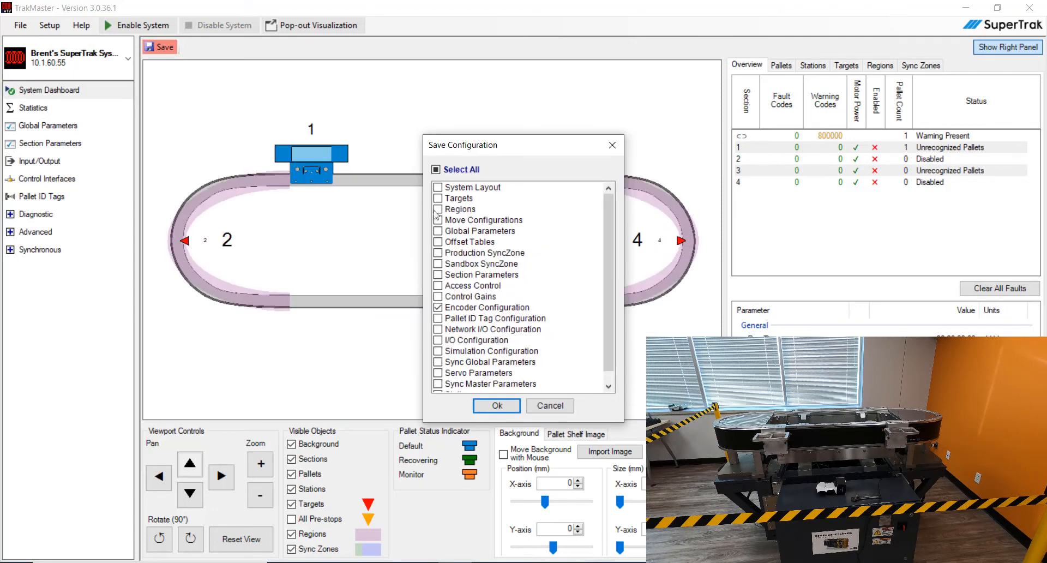
pyautogui.click(438, 169)
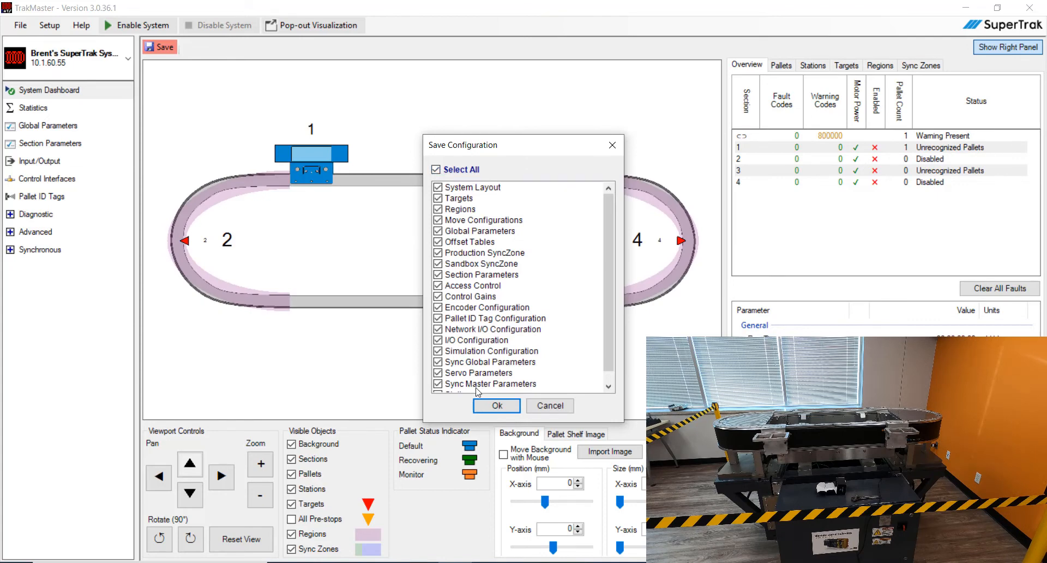
pyautogui.click(497, 405)
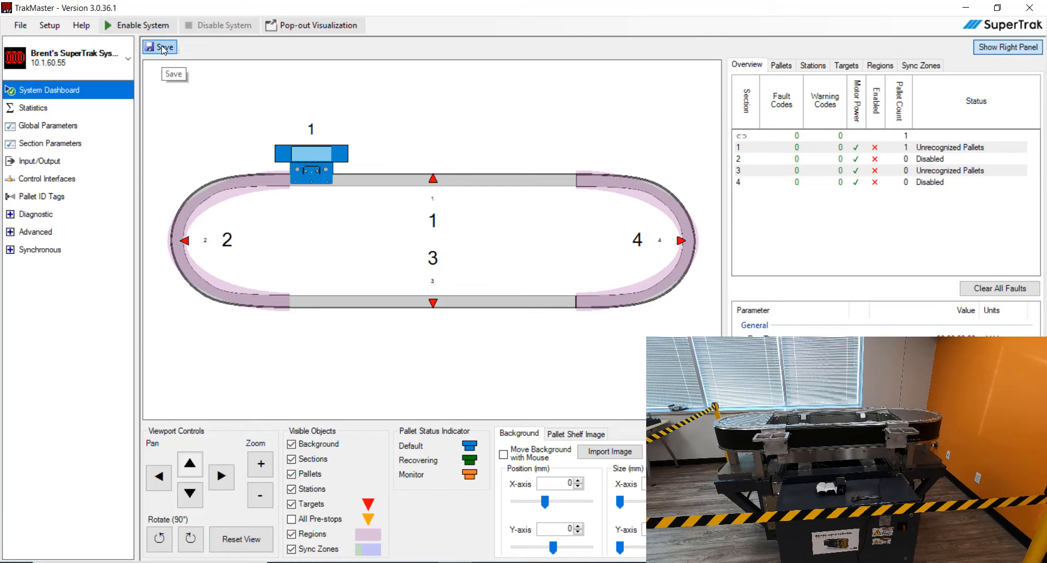
pyautogui.click(159, 47)
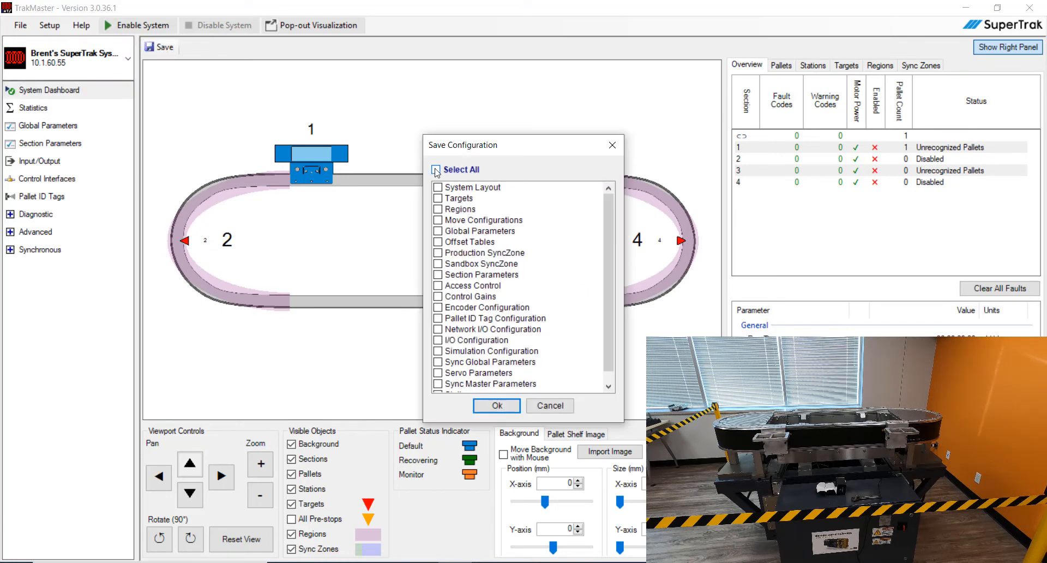
pyautogui.click(549, 405)
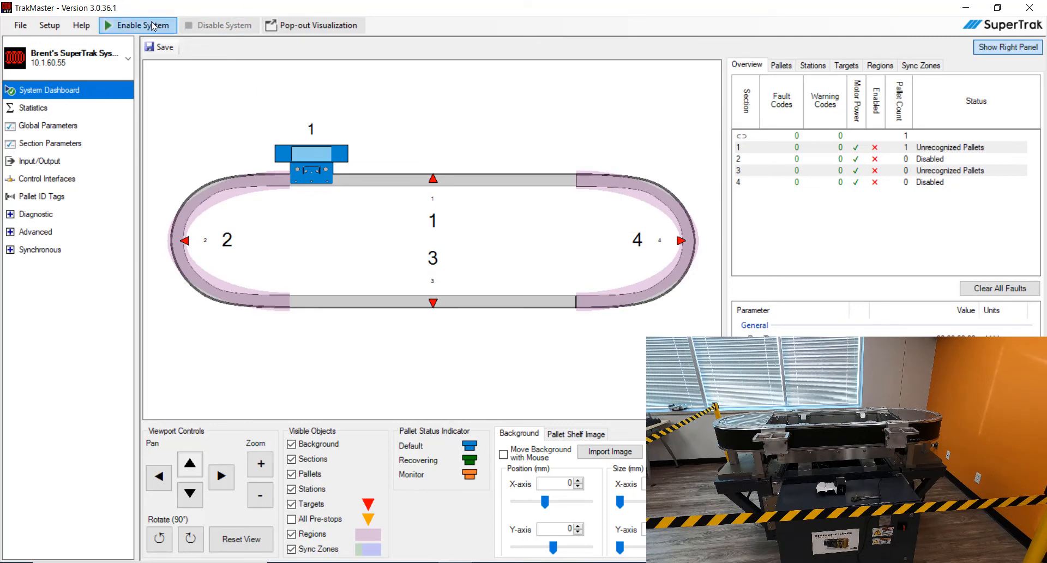
# - Enable the system so the four pallets travel to the four stations
pyautogui.click(137, 26)
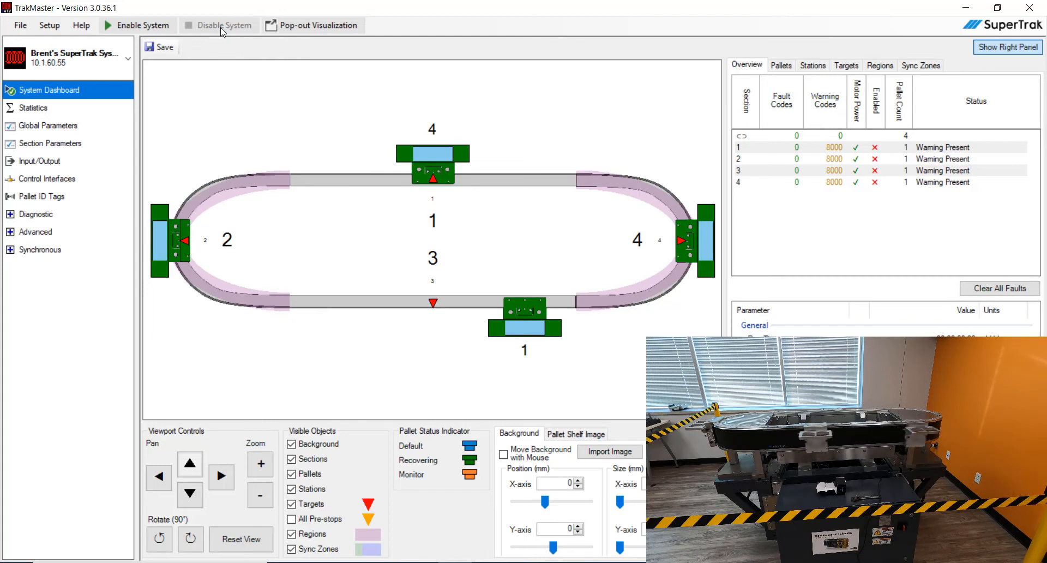
pyautogui.moveTo(203, 68)
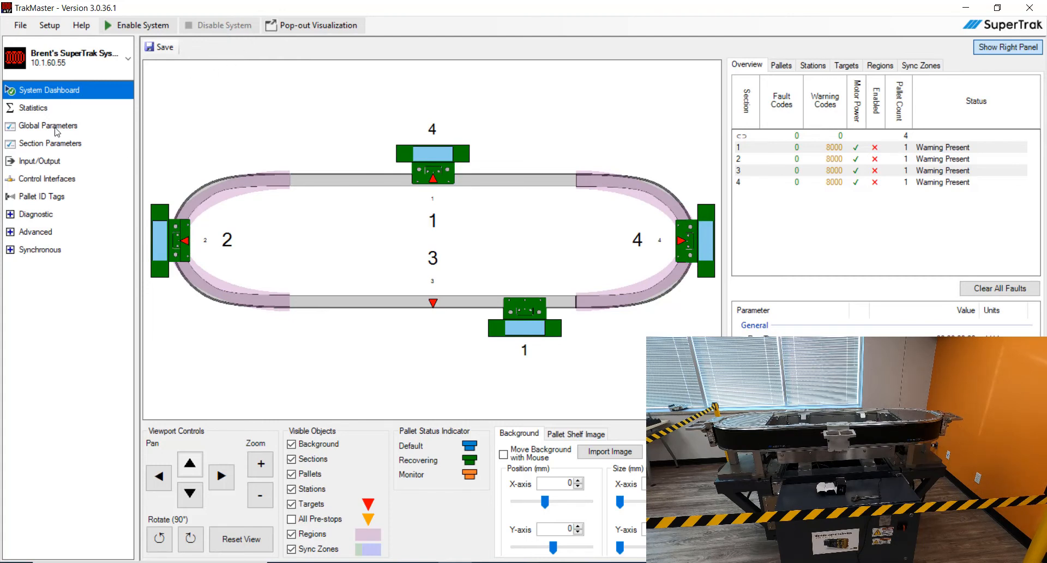
# - In Global Parameters > Targets, set all four target positions to 700 mm and save everything
pyautogui.click(48, 126)
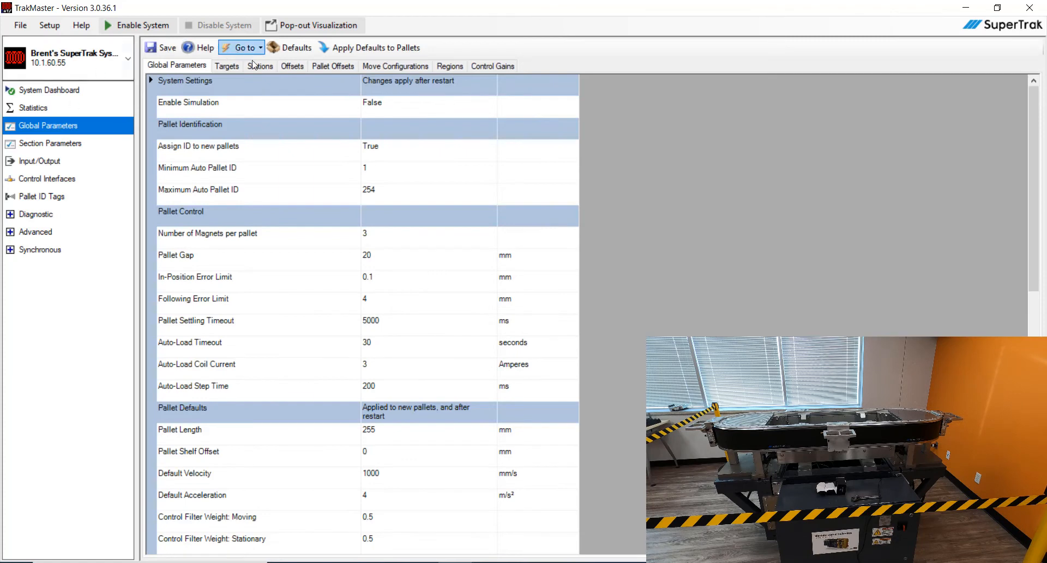
pyautogui.click(226, 66)
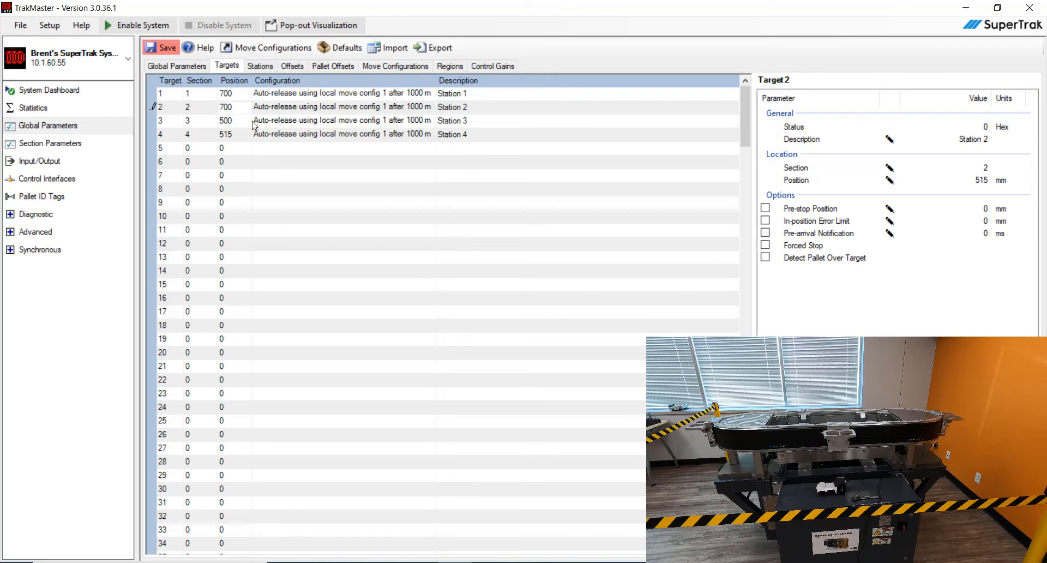
pyautogui.click(226, 120)
pyautogui.write('700')
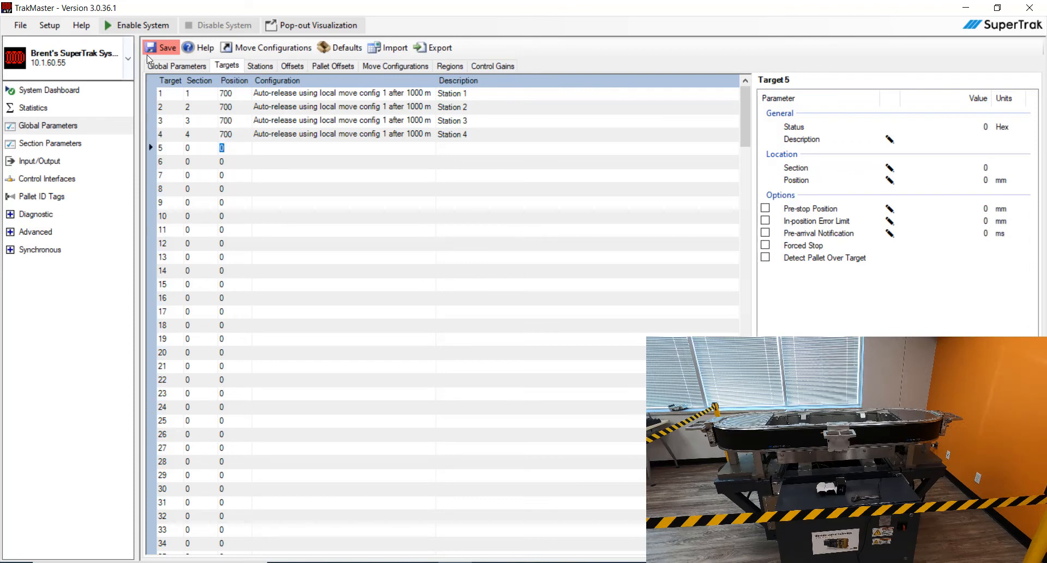
pyautogui.click(166, 48)
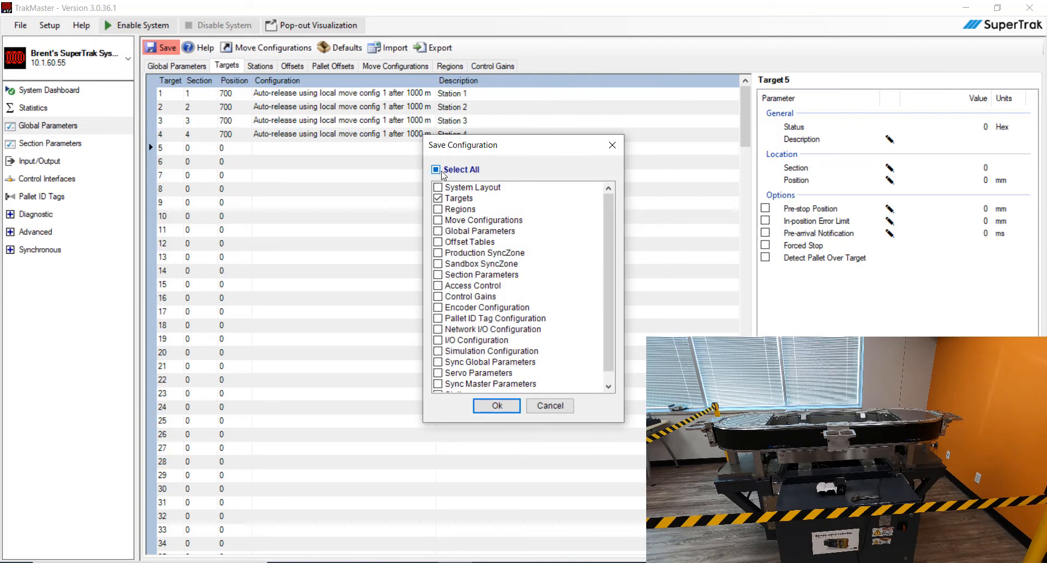
pyautogui.click(437, 169)
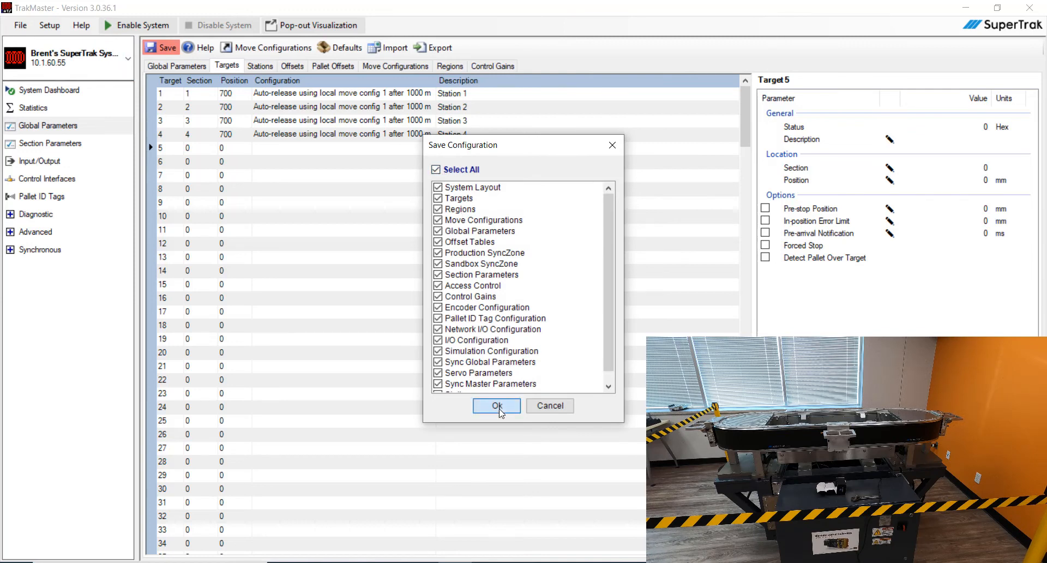
pyautogui.click(497, 405)
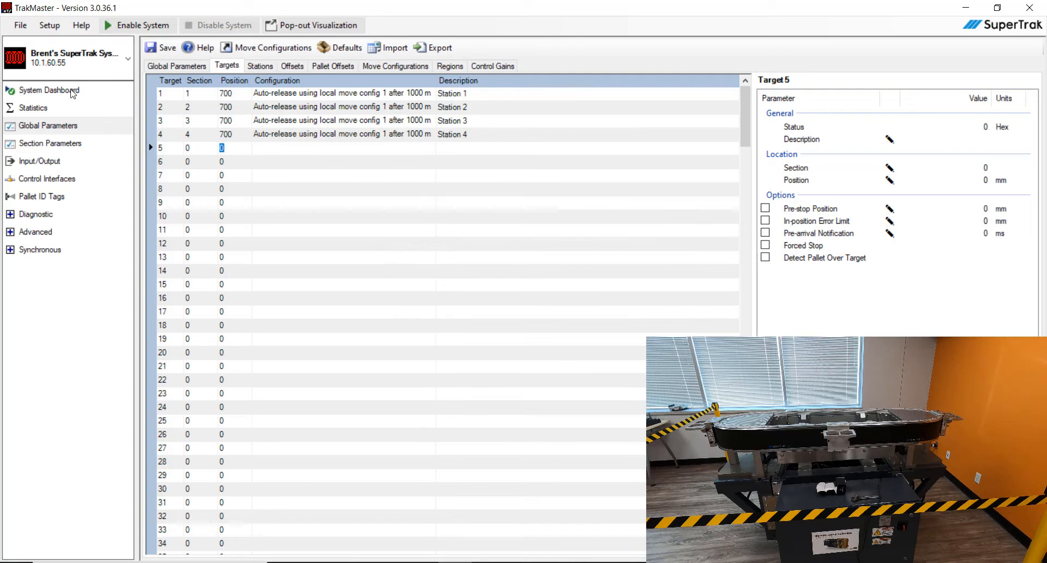
# - Return to the System Dashboard and restart the entire conveyor from Setup
pyautogui.click(50, 90)
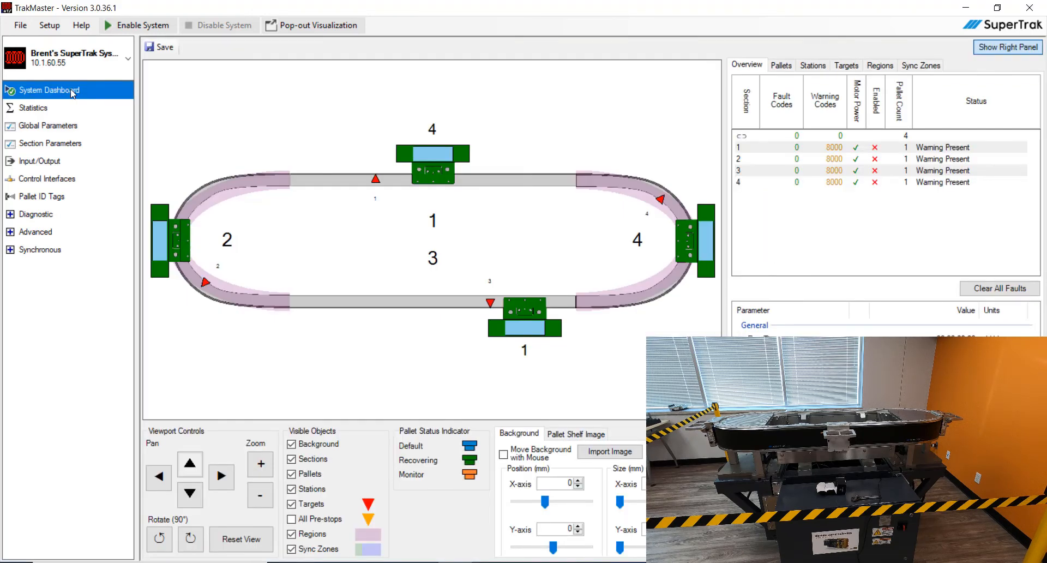
pyautogui.moveTo(346, 162)
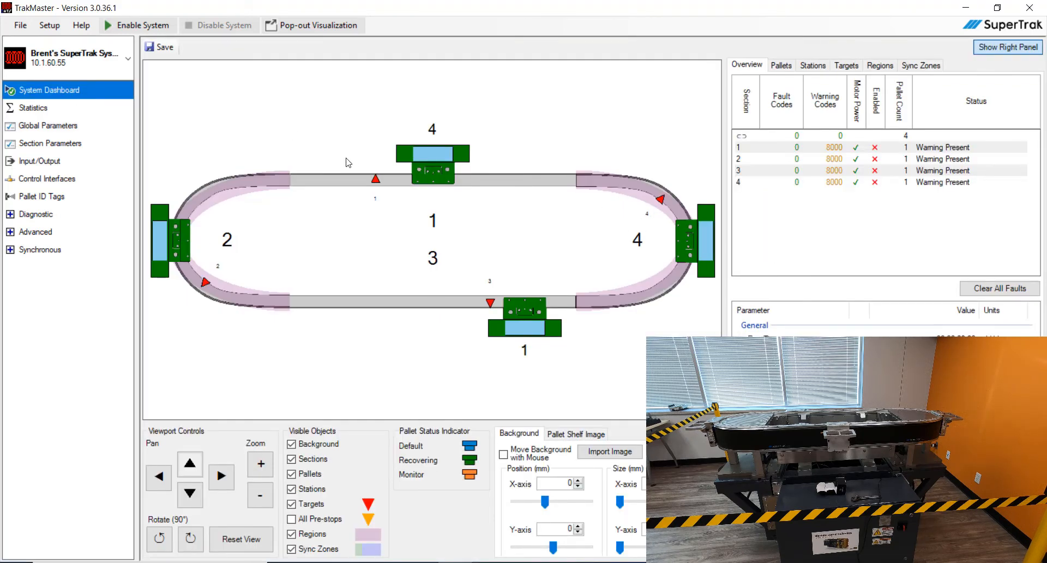
pyautogui.moveTo(87, 74)
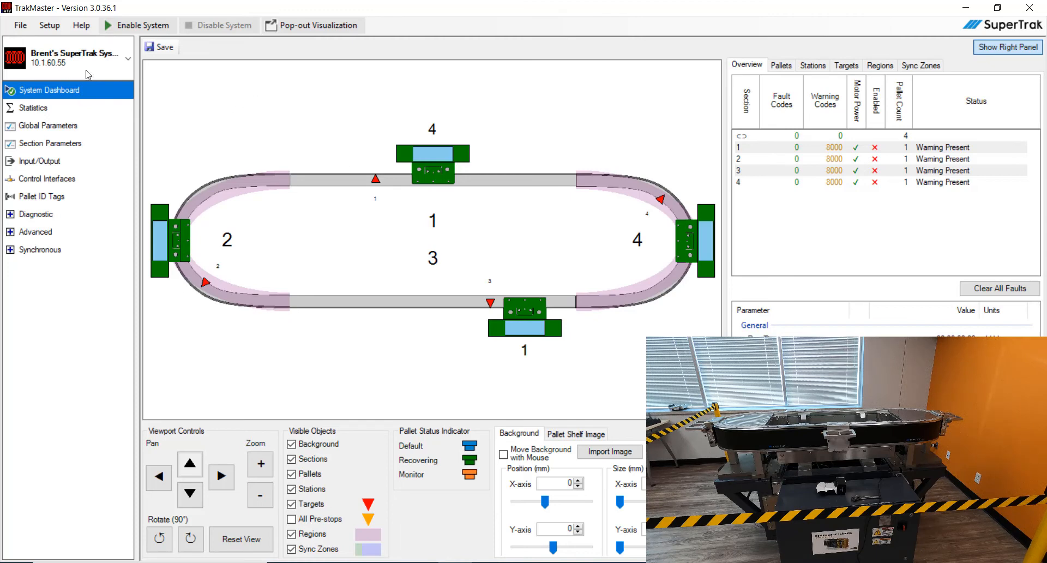
pyautogui.click(48, 25)
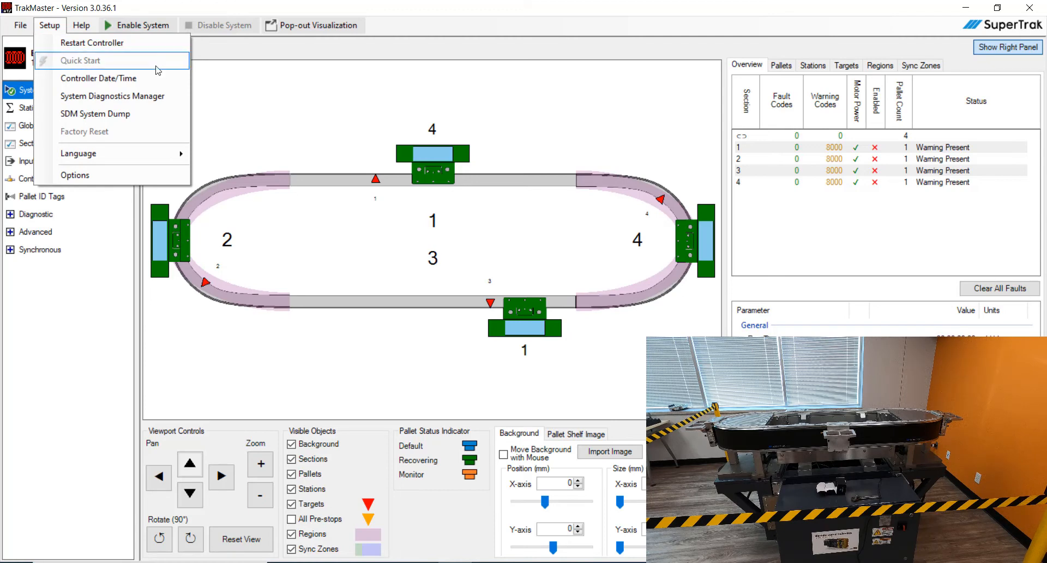
pyautogui.click(93, 42)
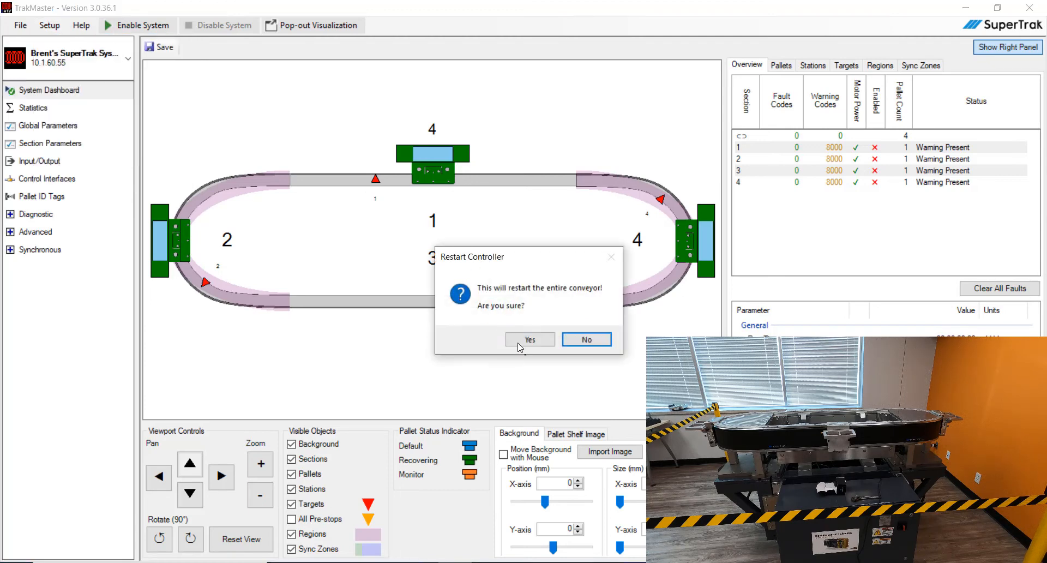
pyautogui.click(529, 339)
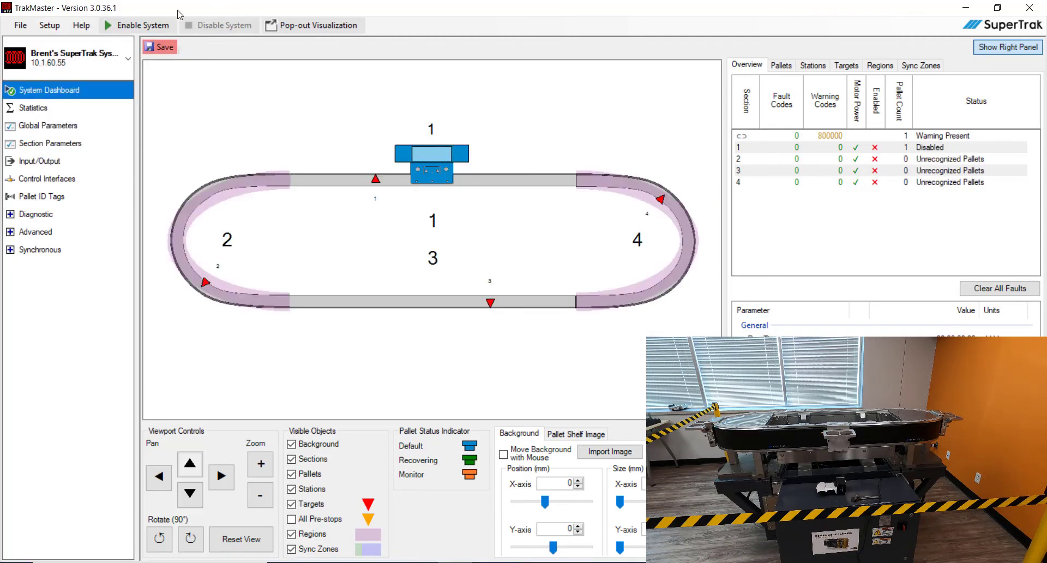
# - Save all configuration categories, then enable the system so pallets move to the new targets
pyautogui.click(159, 47)
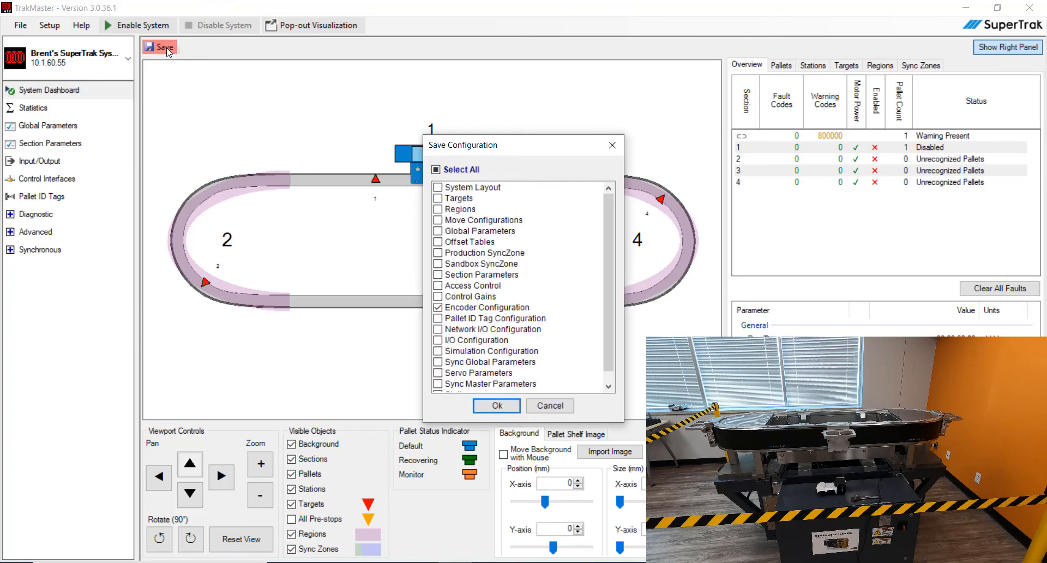
pyautogui.click(456, 169)
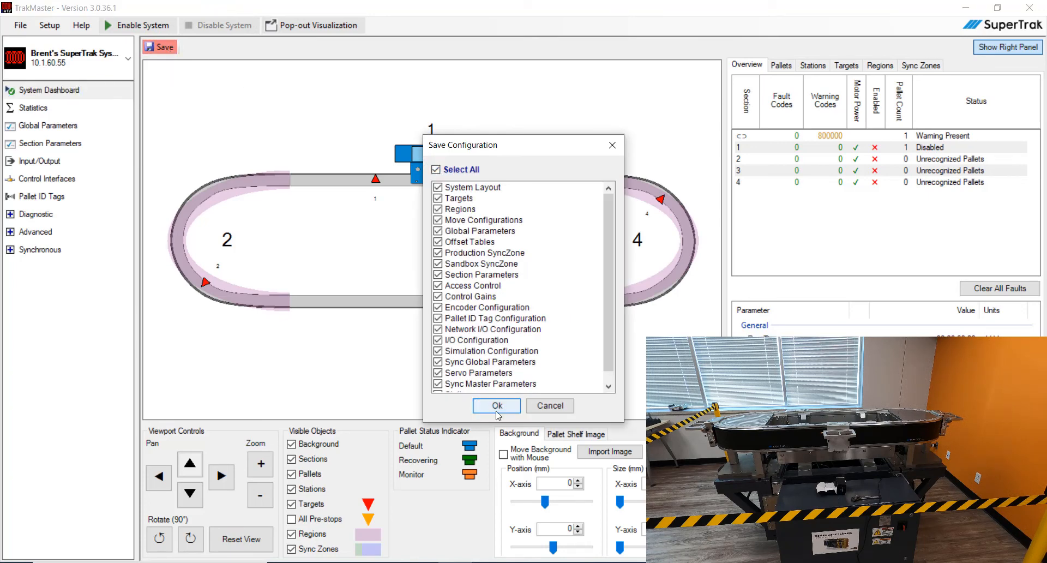
pyautogui.click(495, 406)
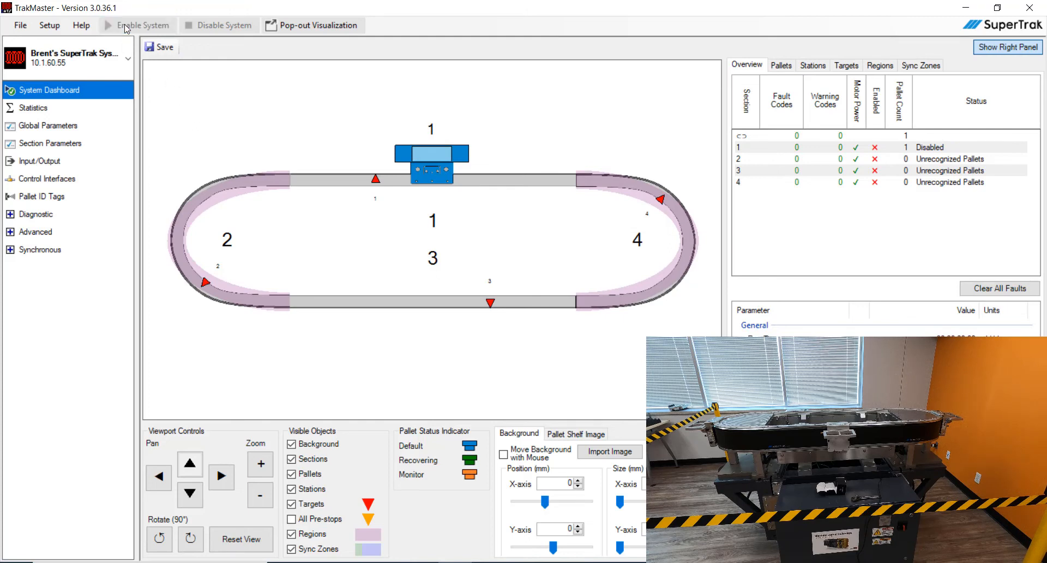
pyautogui.click(141, 24)
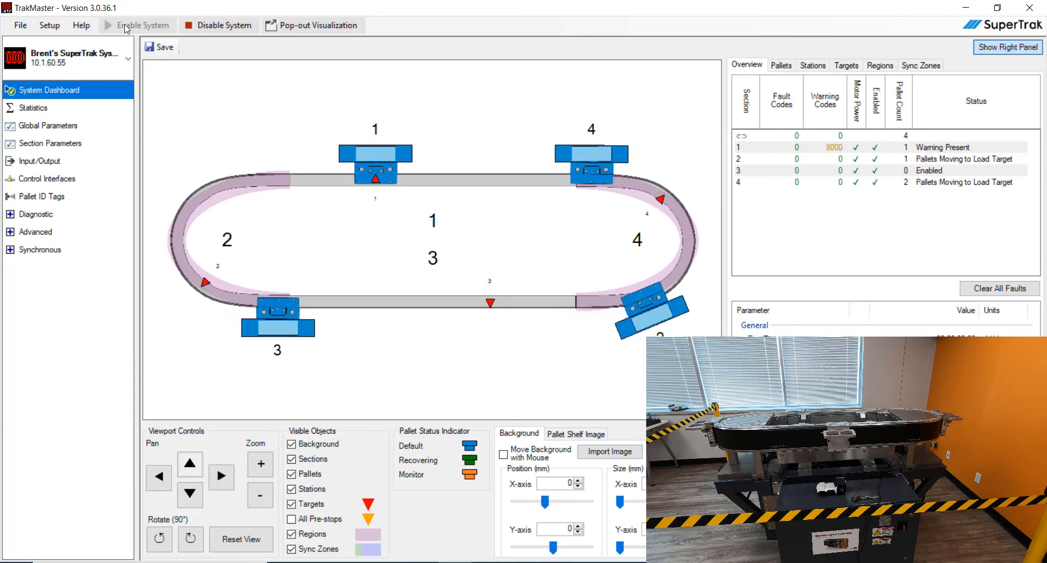